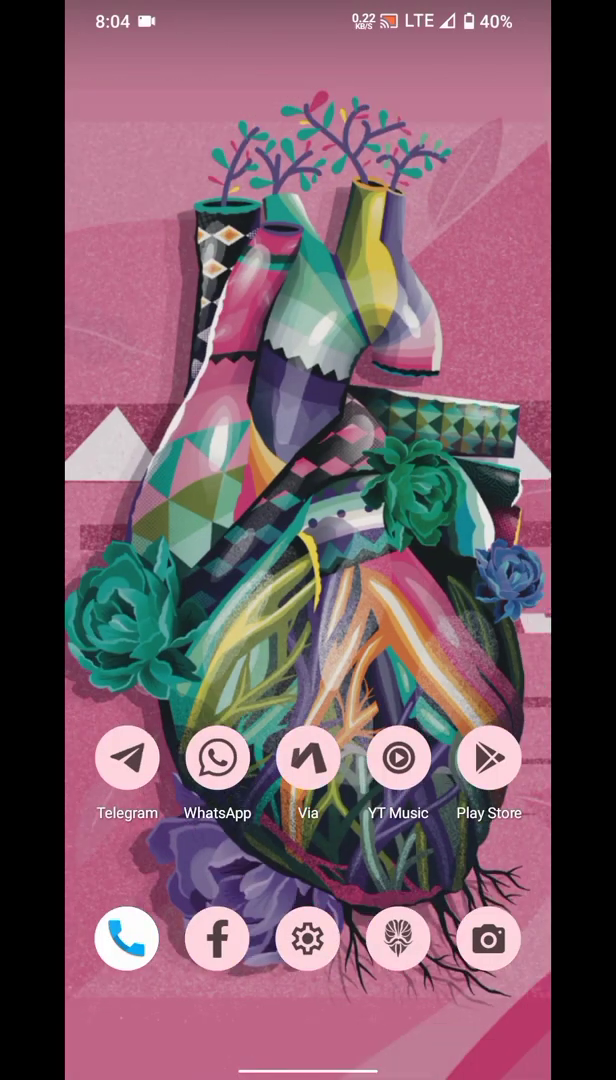
# - Open Android Settings and review the About phone details
pyautogui.scroll(3)
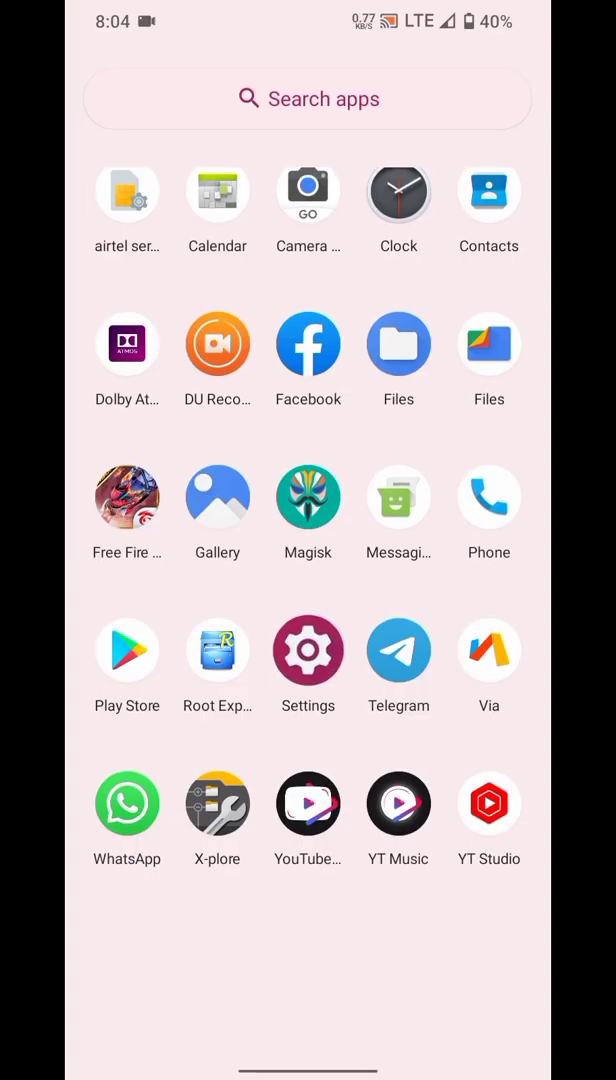
pyautogui.click(308, 650)
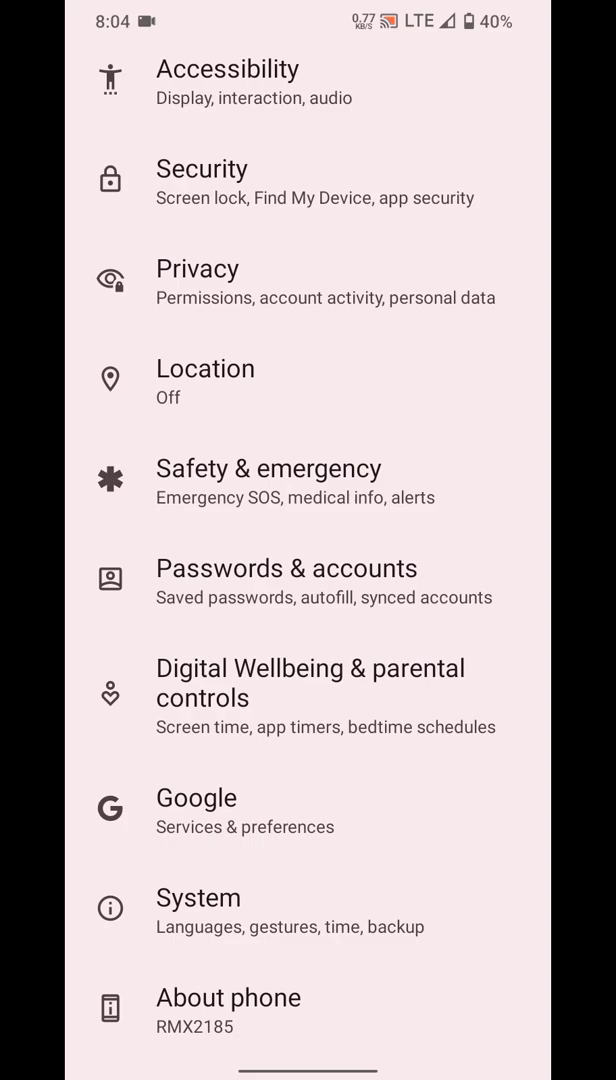
pyautogui.click(228, 996)
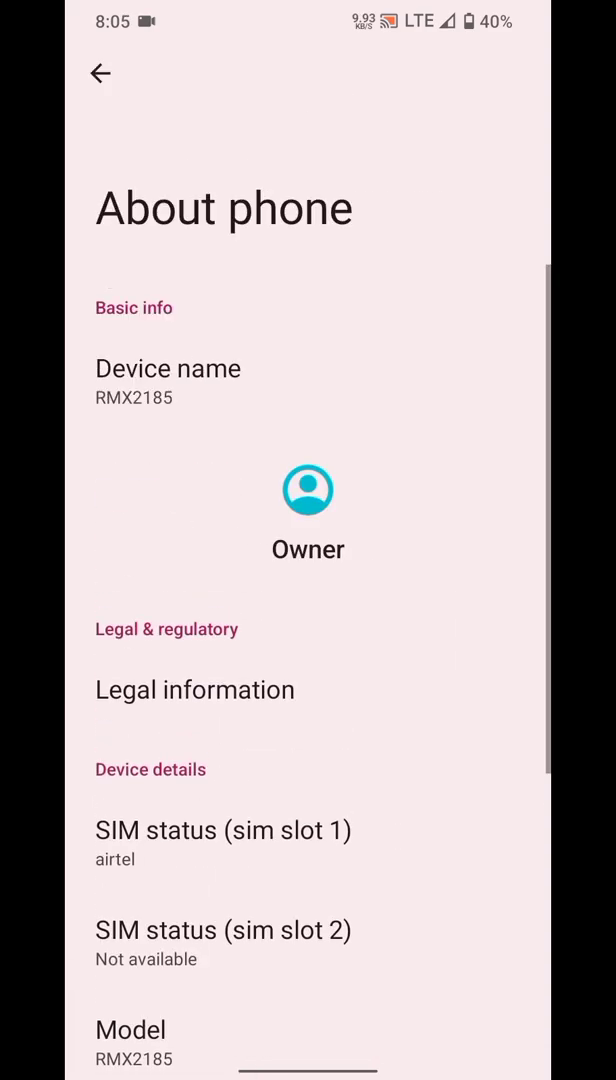
pyautogui.scroll(-3)
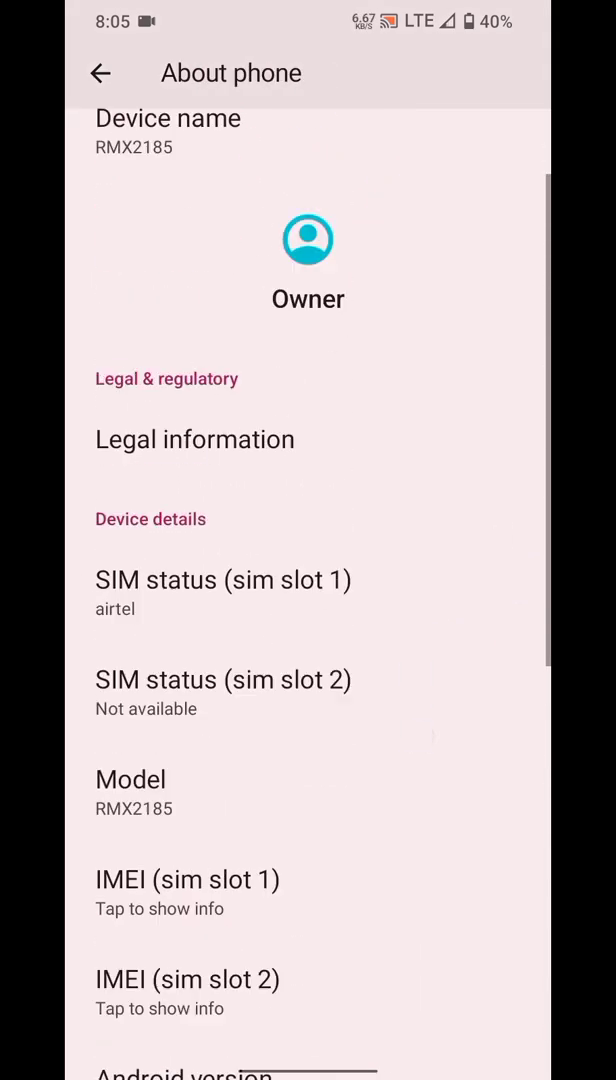
# - Return to the main settings list and go to the System page
pyautogui.click(100, 72)
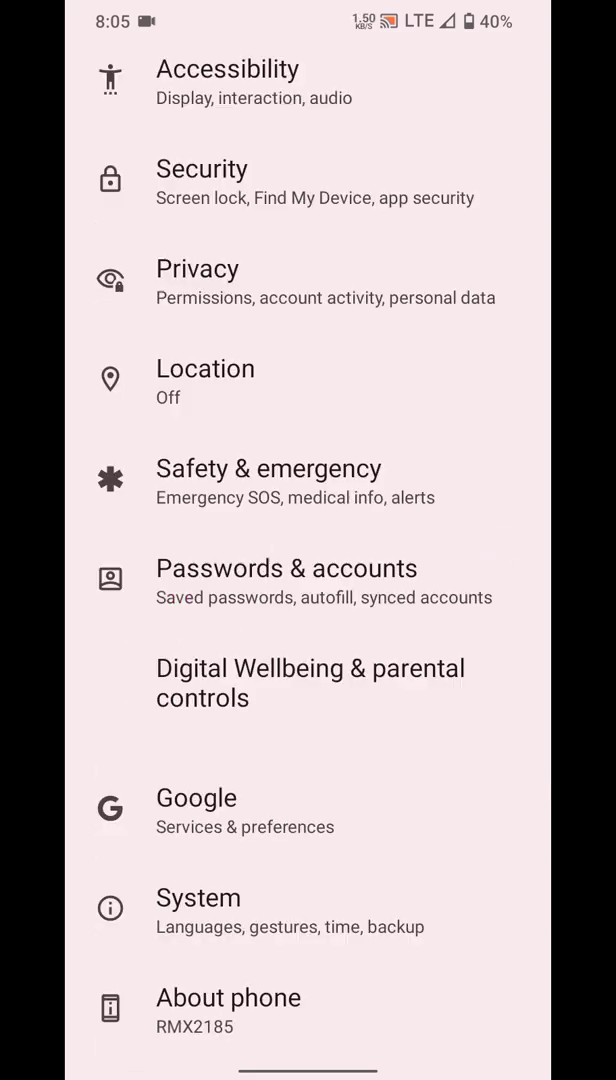
pyautogui.click(308, 912)
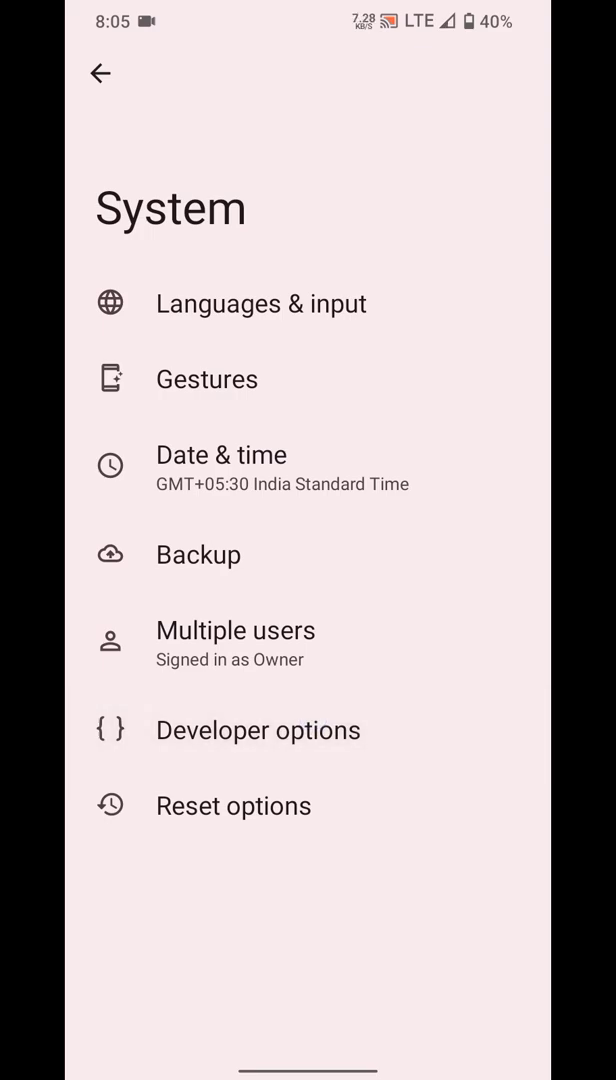
# - View Running services RAM usage under Developer options, then return to Developer options
pyautogui.click(258, 730)
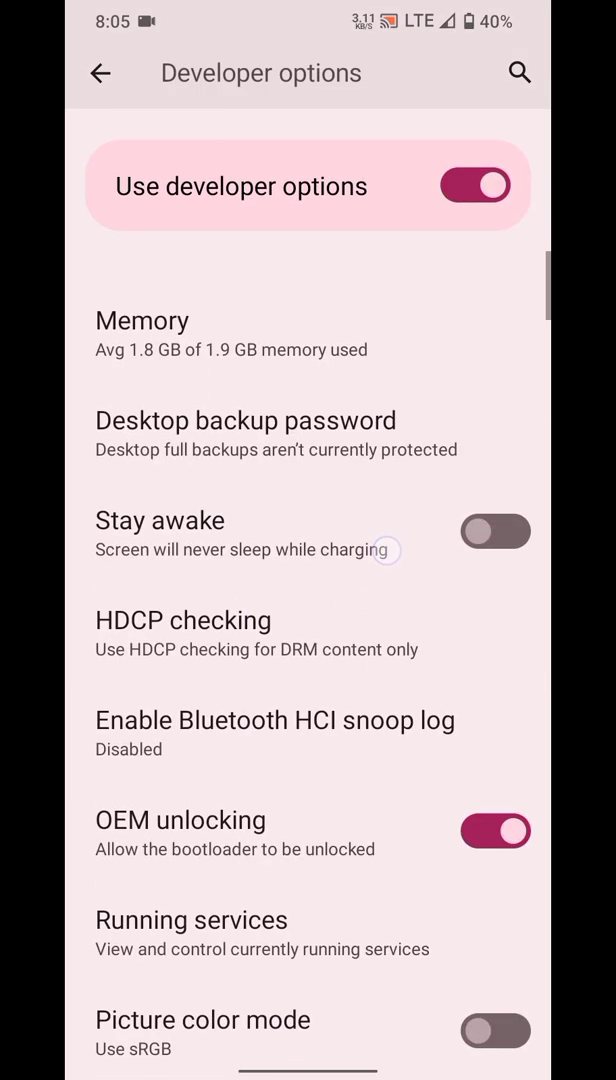
pyautogui.click(192, 920)
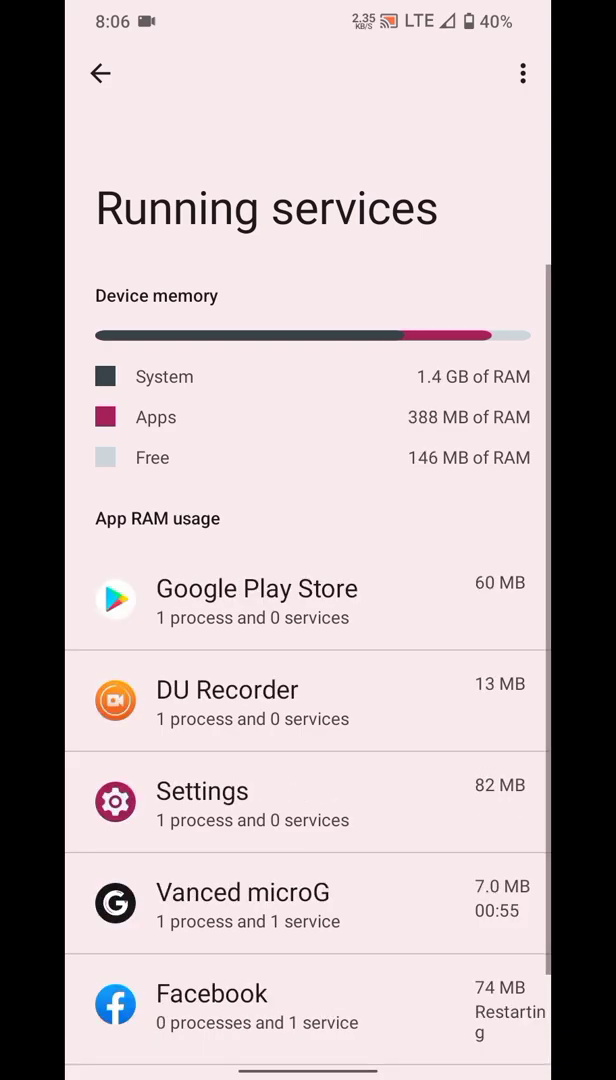
pyautogui.scroll(3)
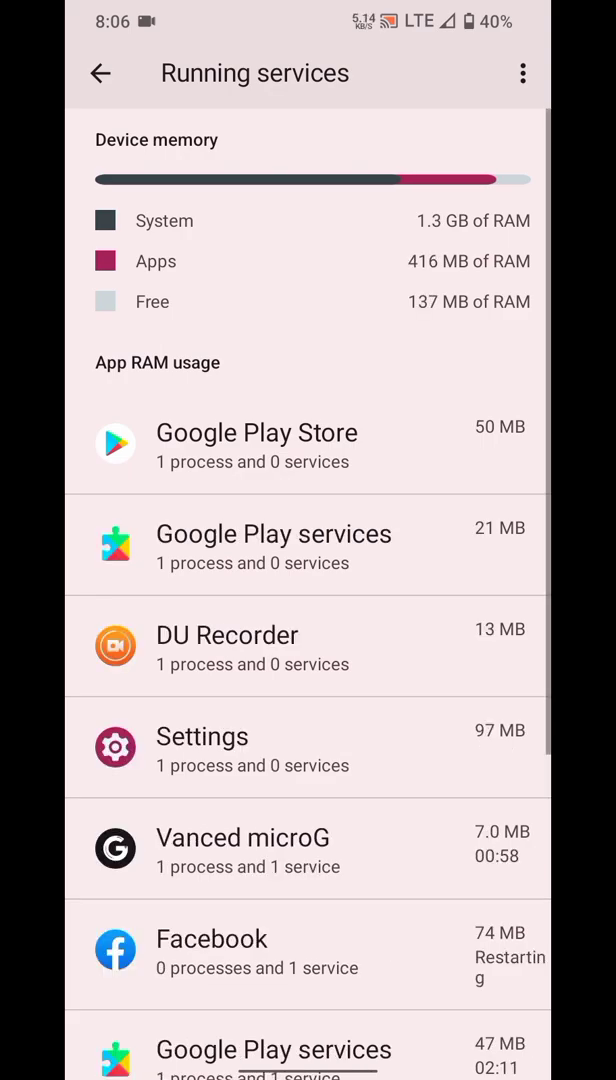
pyautogui.click(100, 72)
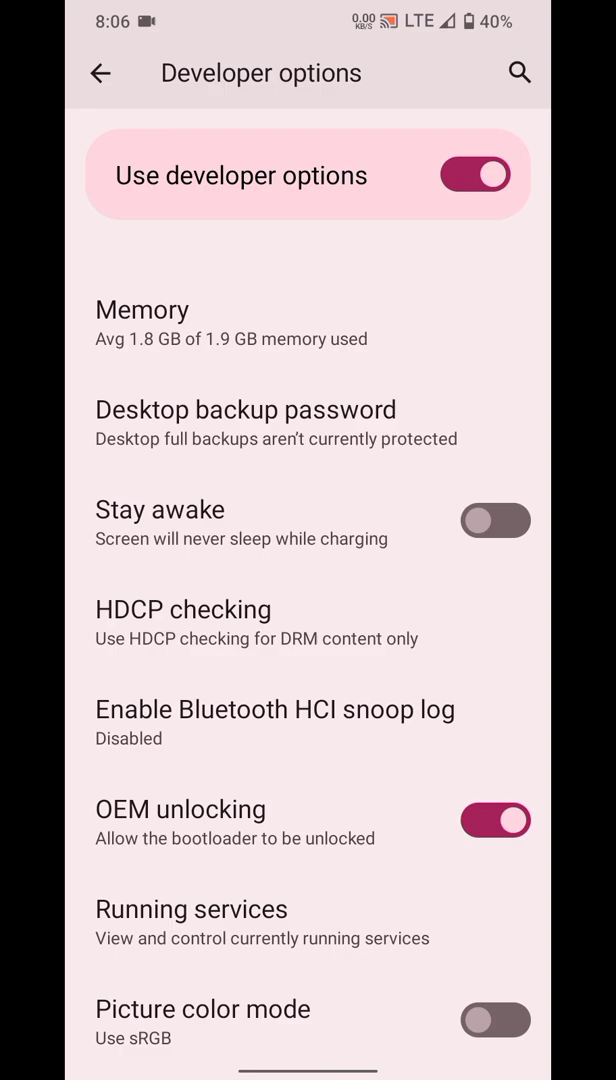
# - Go to the home screen and bring up the full app drawer
pyautogui.scroll(-3)
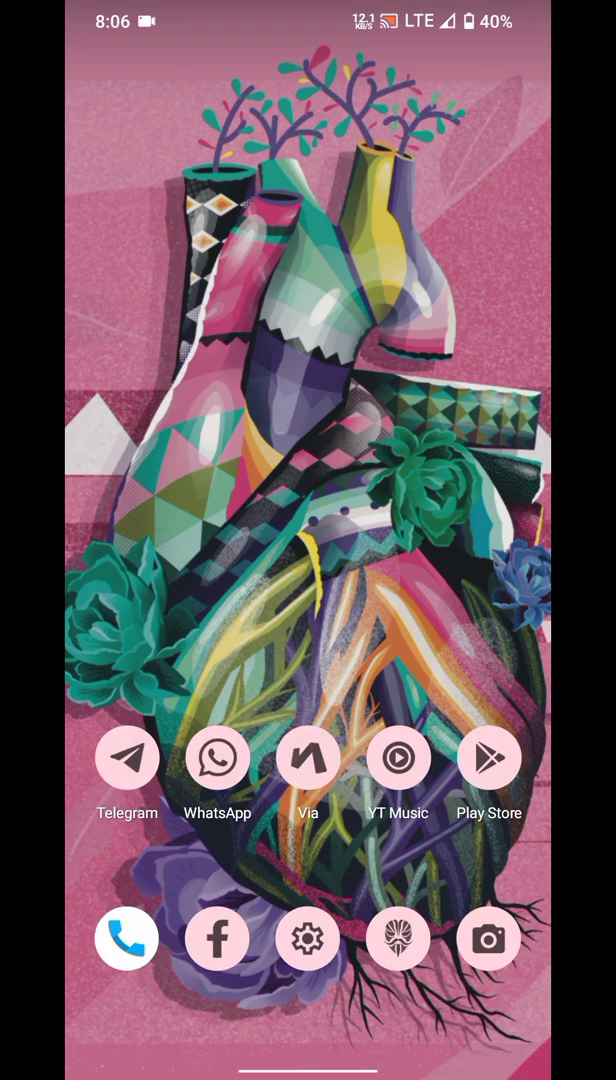
pyautogui.scroll(3)
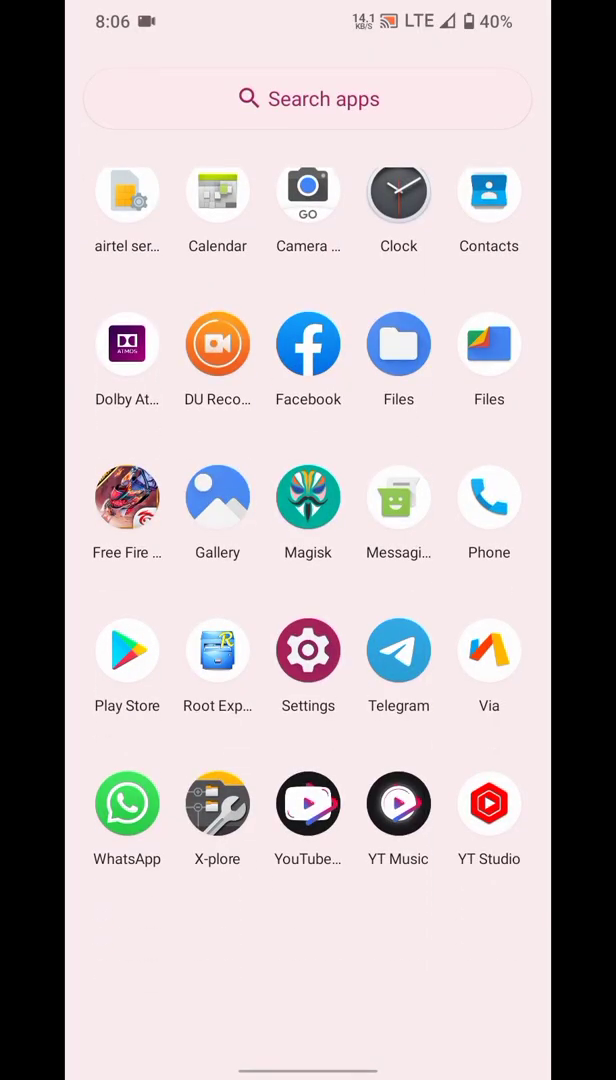
# - Install the RAM Expander APK from the Files app's App install files list
pyautogui.click(488, 344)
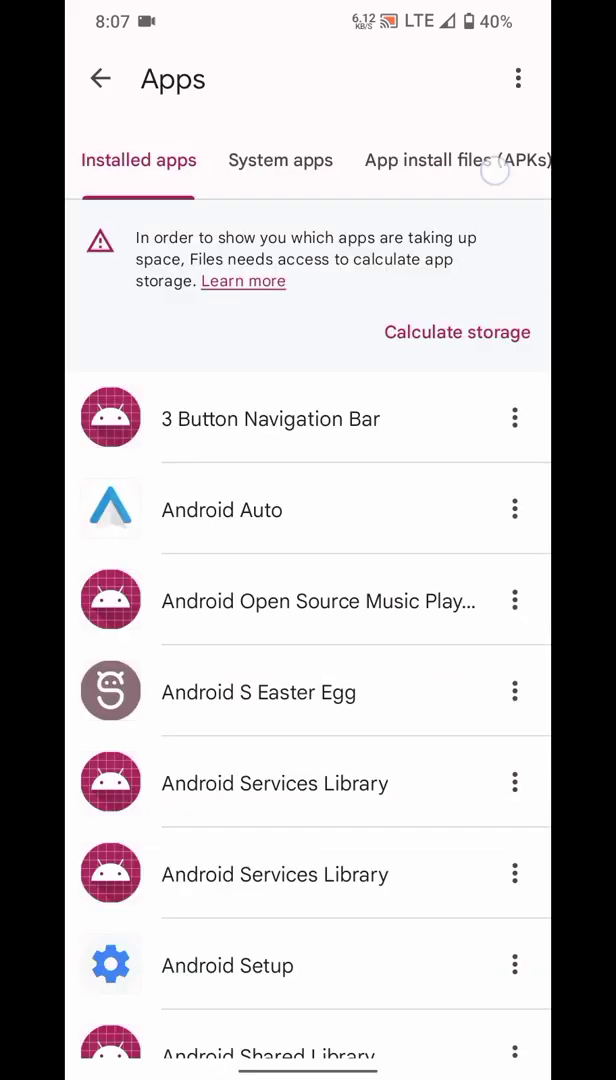
pyautogui.click(456, 160)
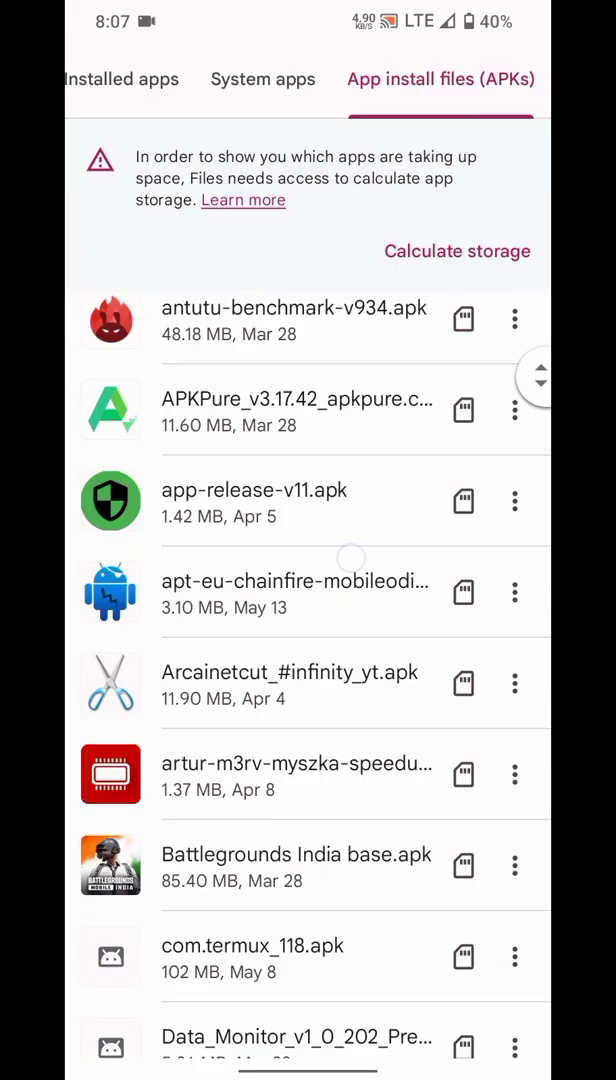
pyautogui.scroll(-3)
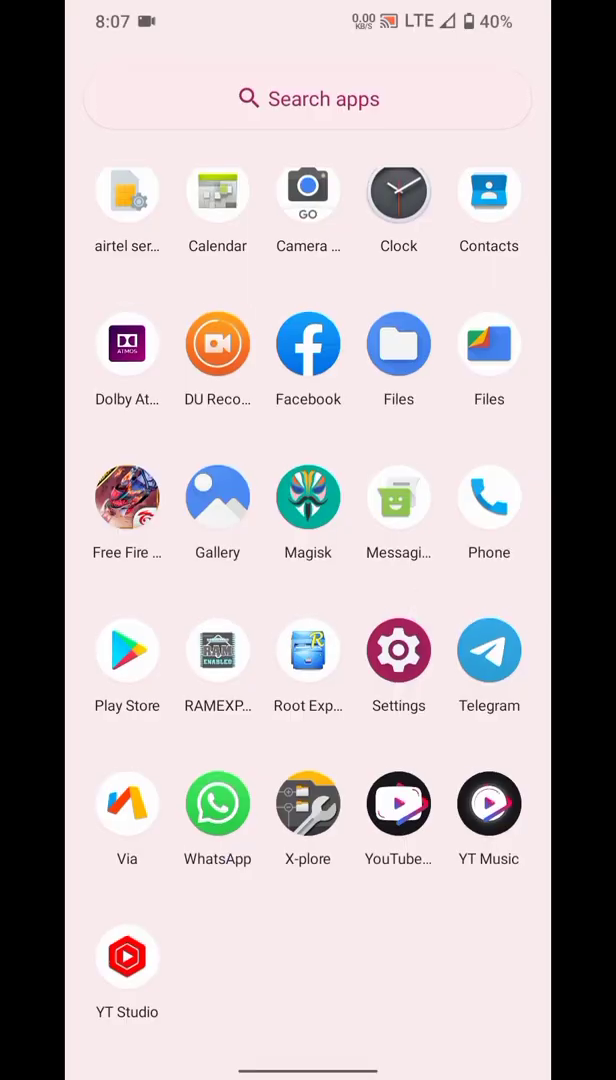
# - Launch RAM Expander and grant it superuser rights and file access
pyautogui.click(216, 650)
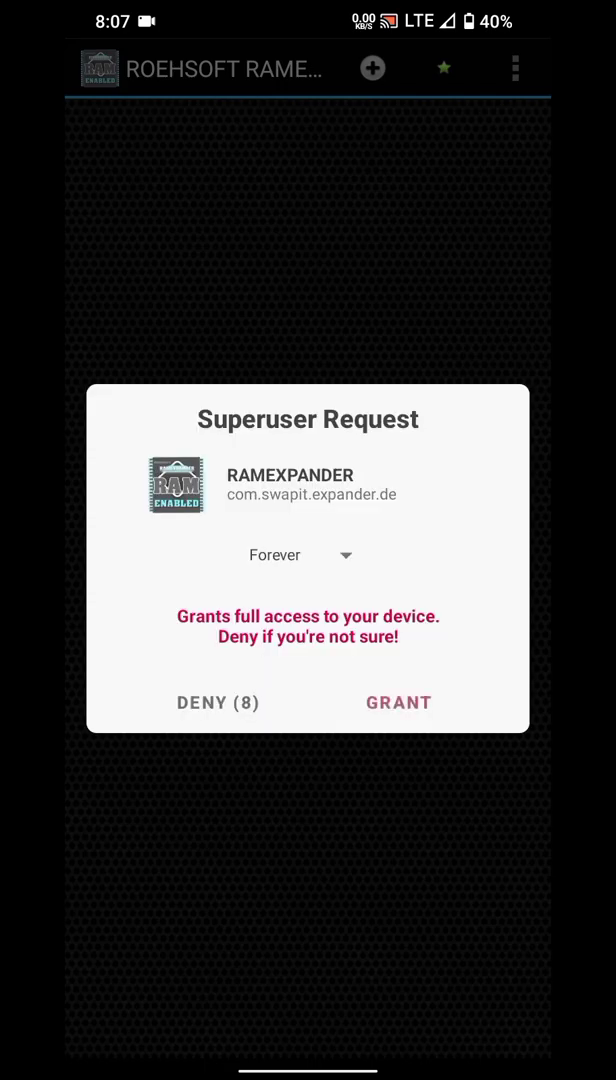
pyautogui.click(398, 702)
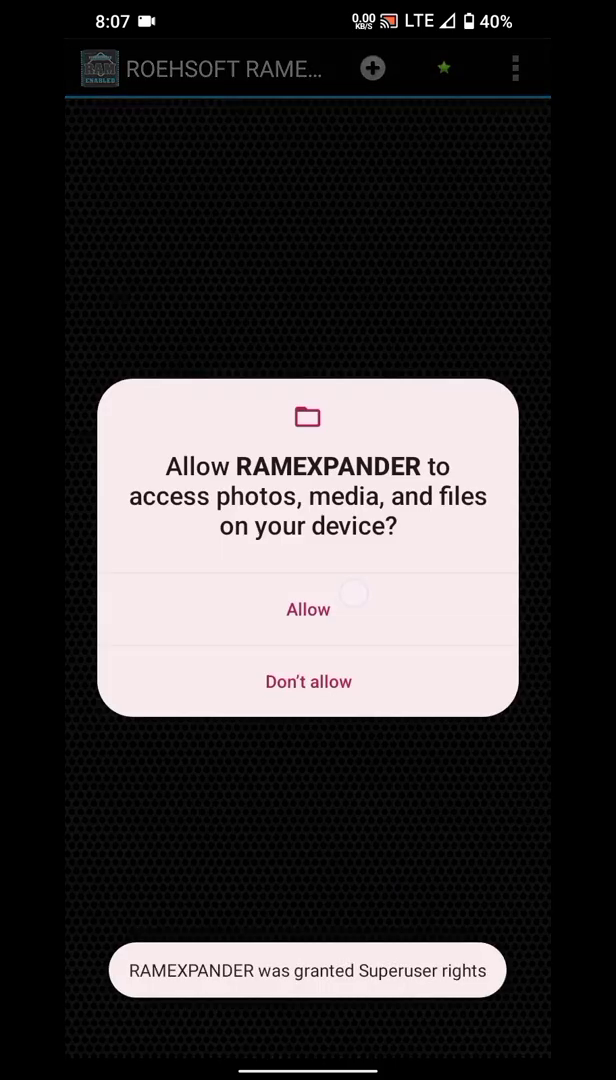
pyautogui.click(308, 608)
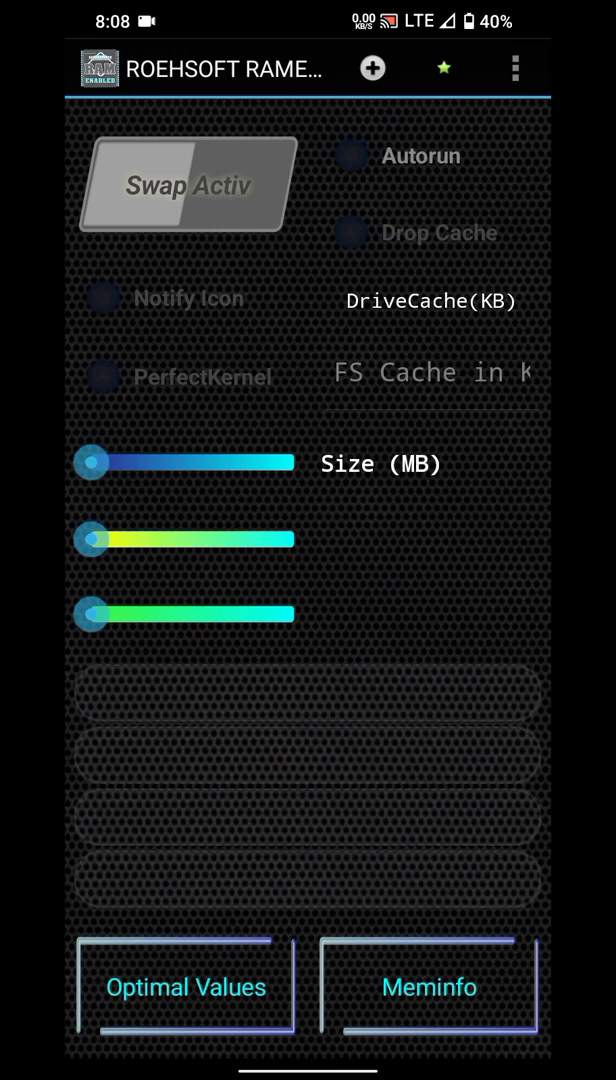
# - Dismiss the welcome notice and Meminfo report to reach the 256 MB, swappiness 50 main screen
pyautogui.click(428, 986)
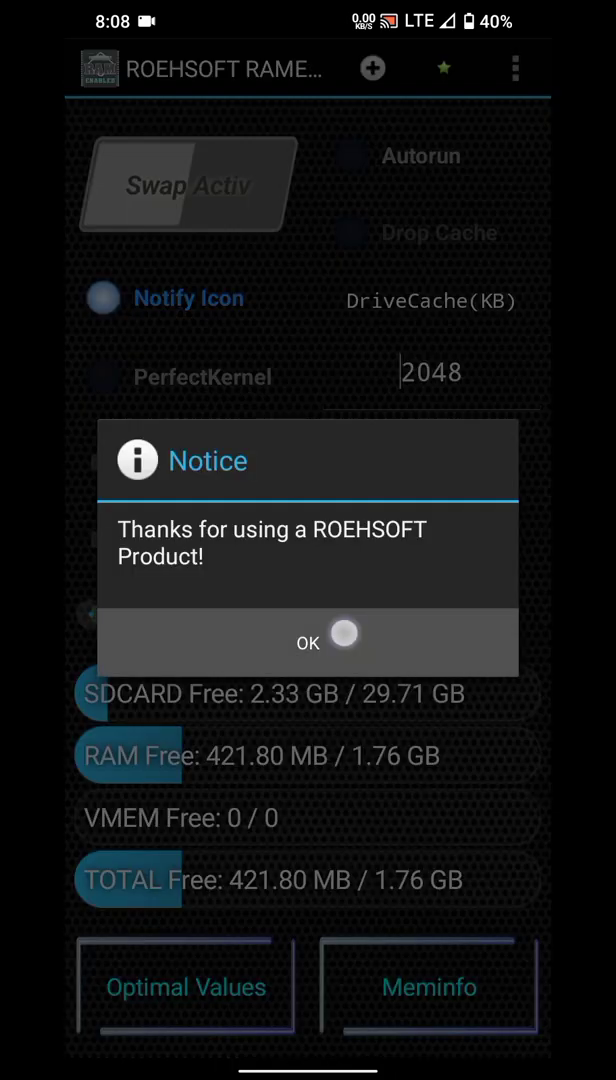
pyautogui.click(308, 642)
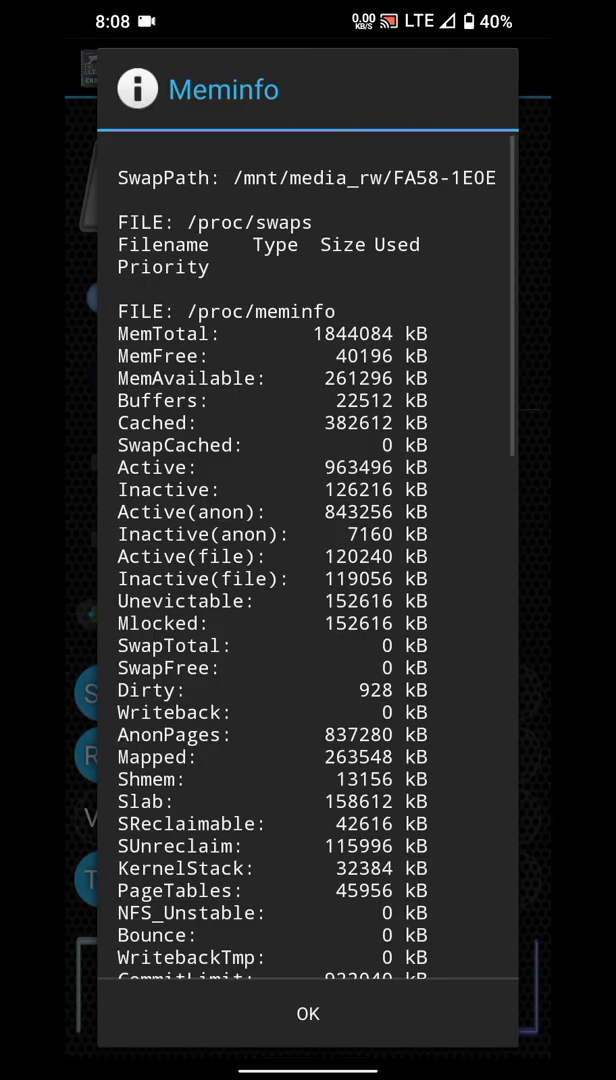
pyautogui.click(308, 1012)
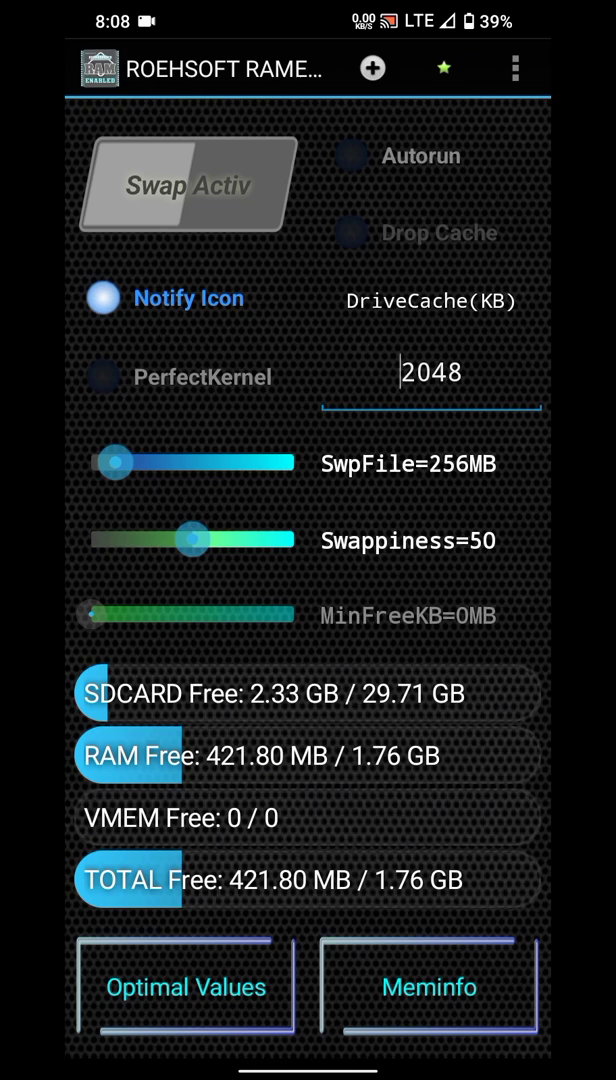
# - Set the swap file slider to 1172 MB and bring up the path/partition selection list
pyautogui.moveTo(118, 462); pyautogui.dragTo(176, 462)
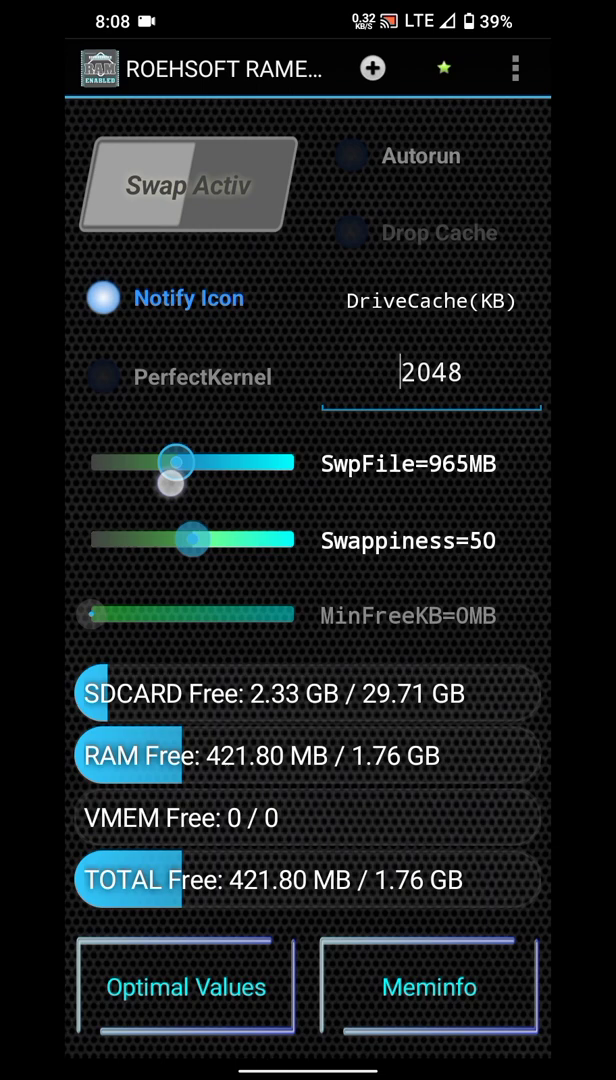
pyautogui.moveTo(176, 464); pyautogui.dragTo(296, 464)
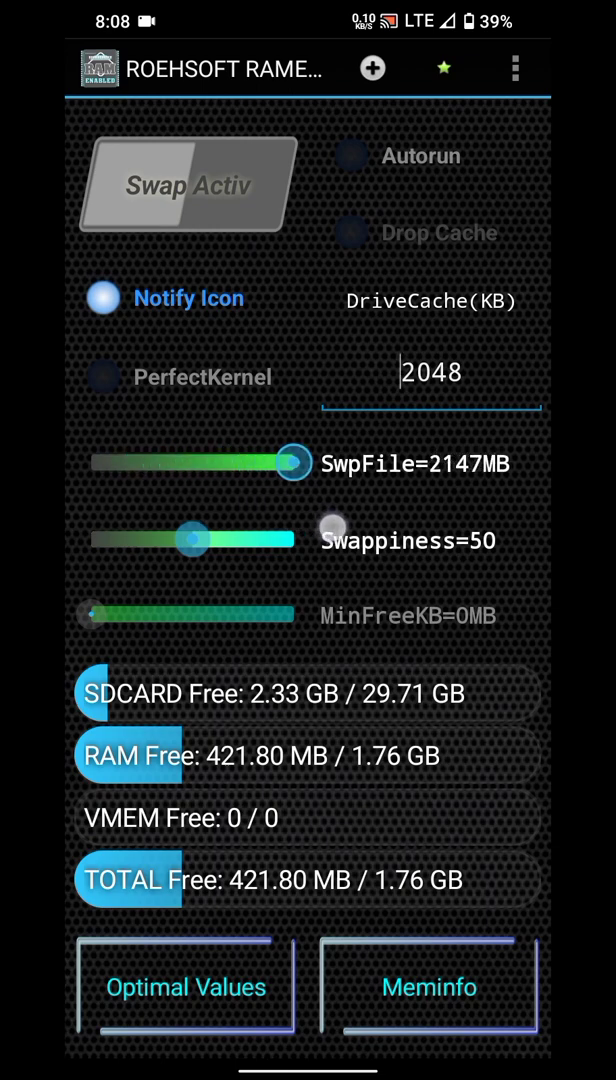
pyautogui.moveTo(292, 460); pyautogui.dragTo(200, 460)
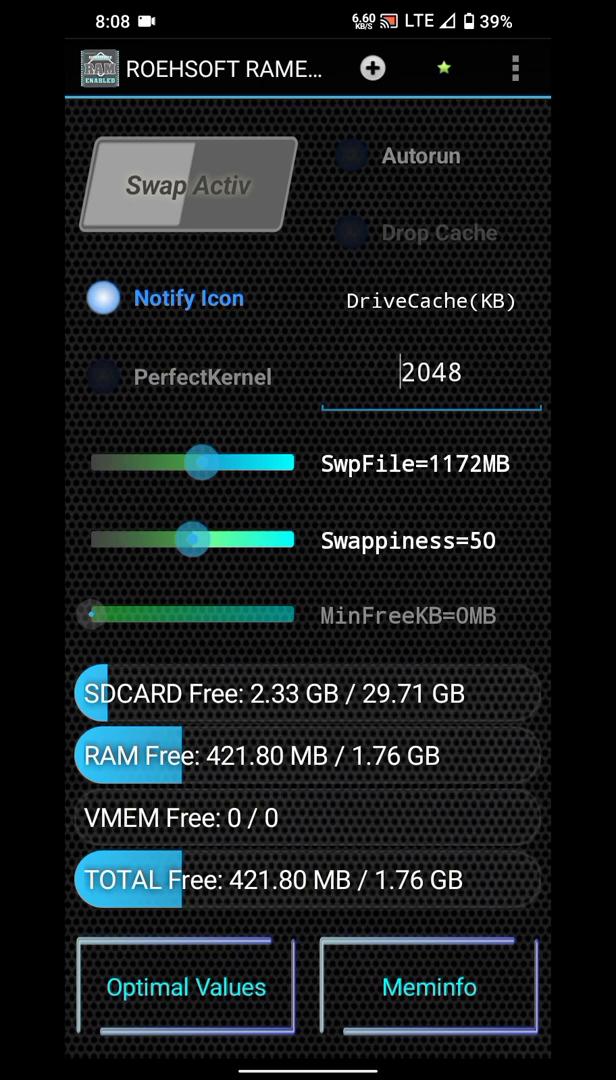
pyautogui.click(184, 184)
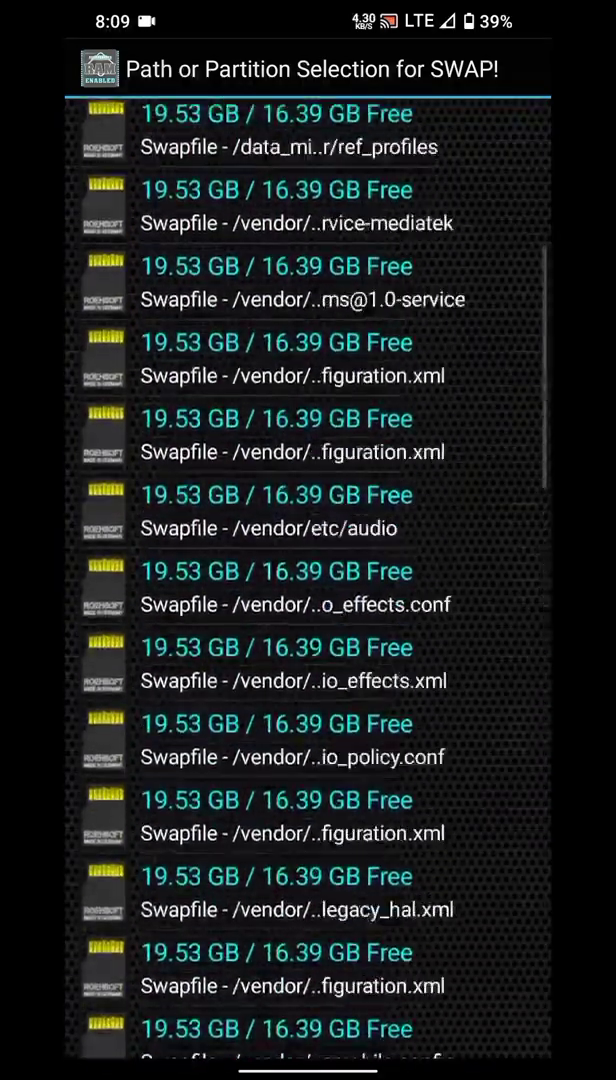
# - Scroll the swap location list and return to the main screen with 1172 MB, swappiness 50
pyautogui.scroll(-3)
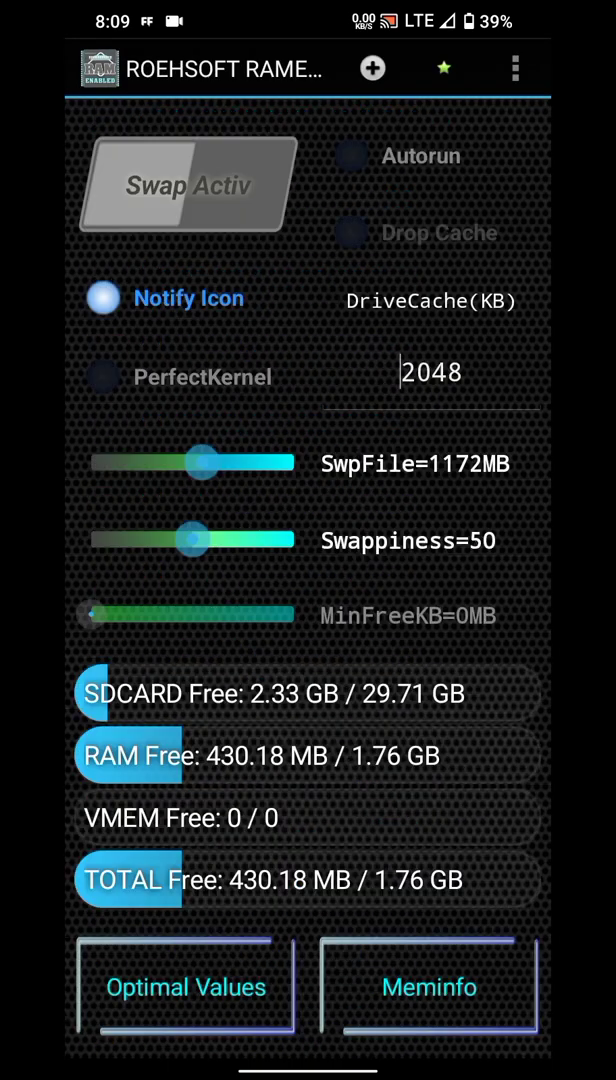
# - Apply the gamers Optimal Values preset (3000 MB swap, swappiness 100) and start creating the swap file
pyautogui.click(184, 986)
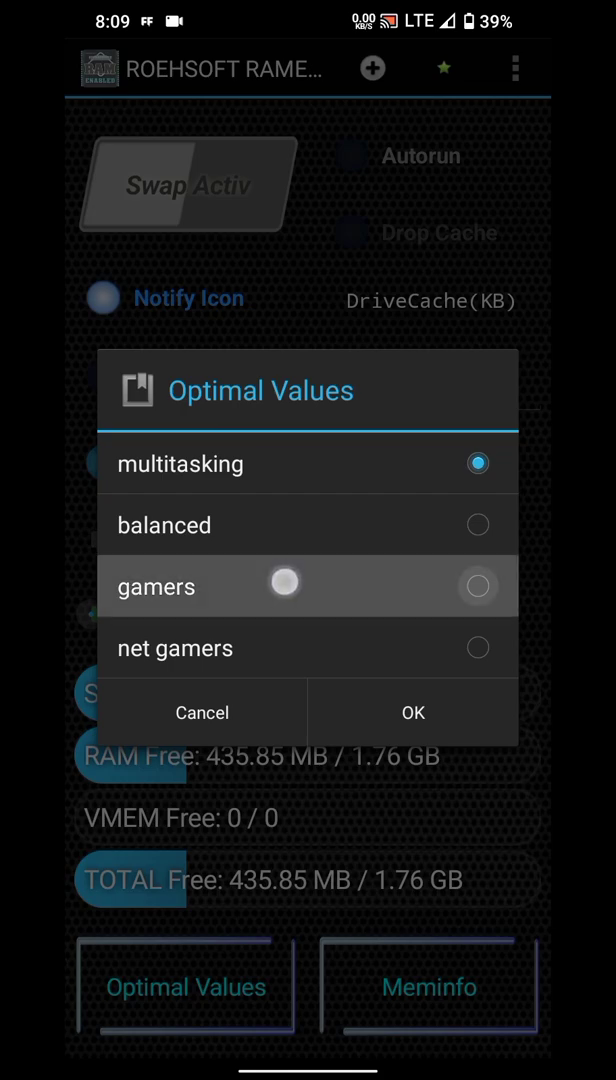
pyautogui.click(478, 586)
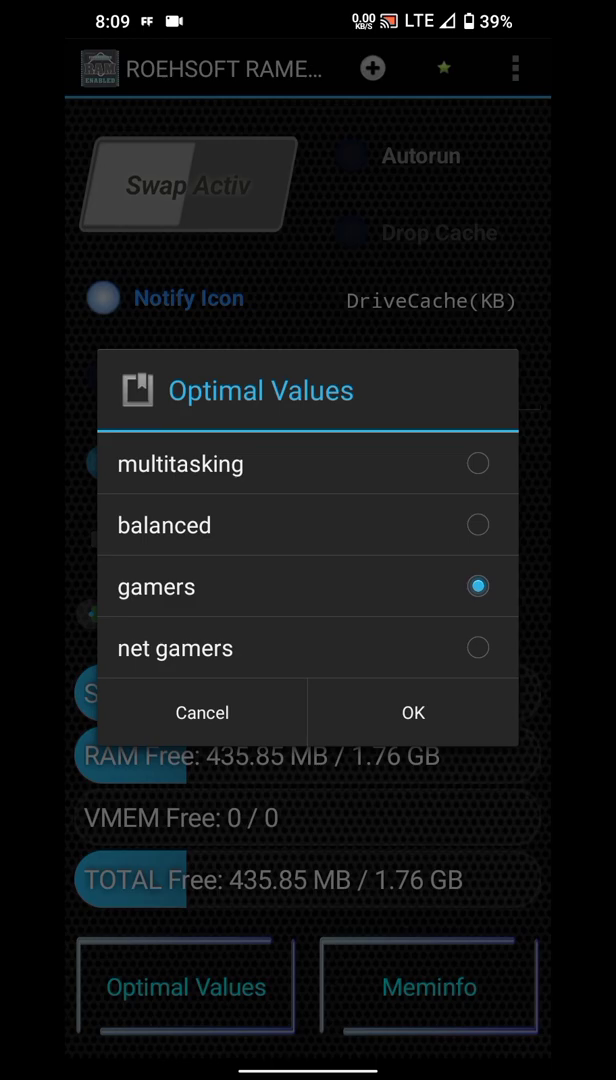
pyautogui.click(412, 712)
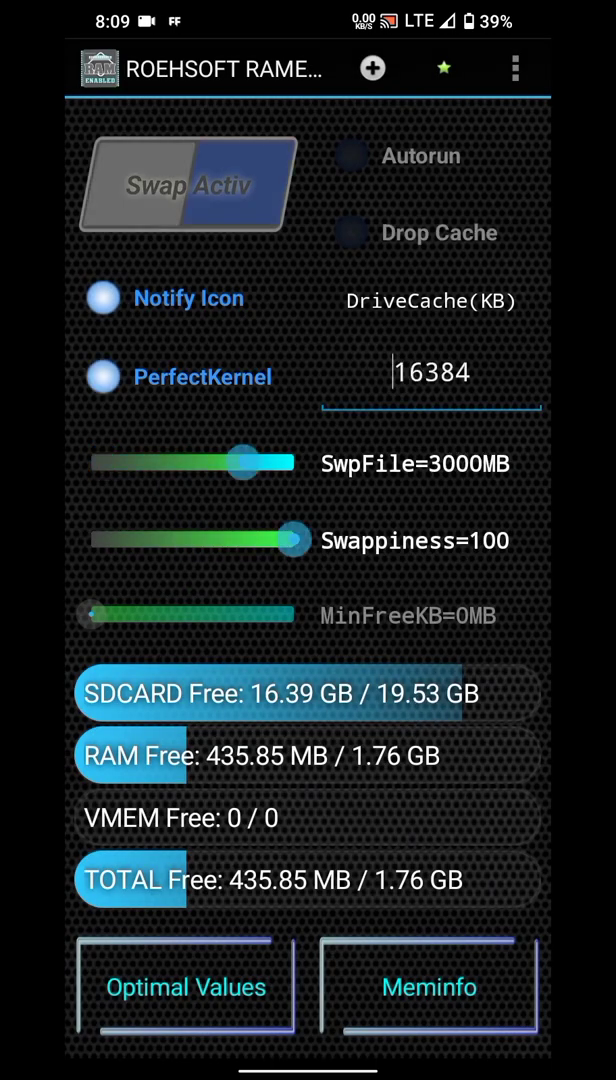
pyautogui.click(186, 184)
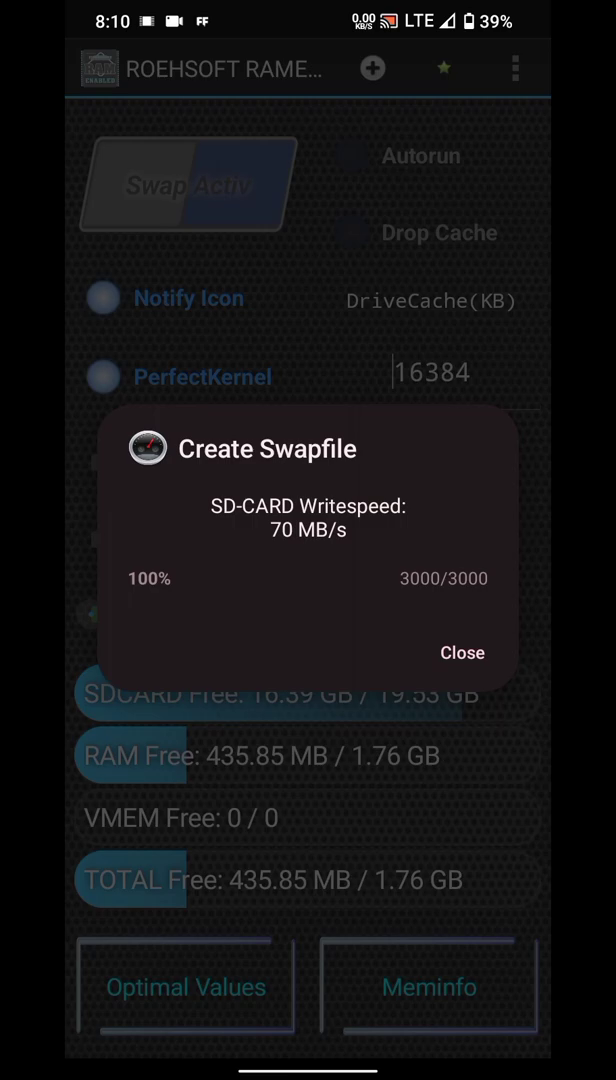
# - Close the finished 3000/3000 Create Swapfile dialog and Meminfo, leaving 2.92 GB virtual memory active
pyautogui.click(460, 652)
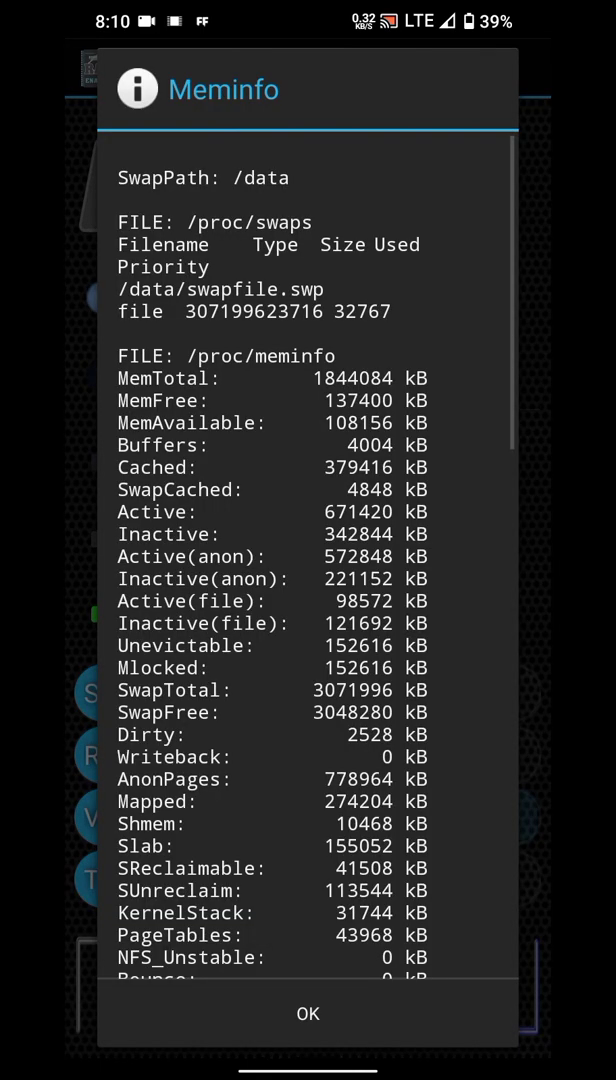
pyautogui.click(308, 1012)
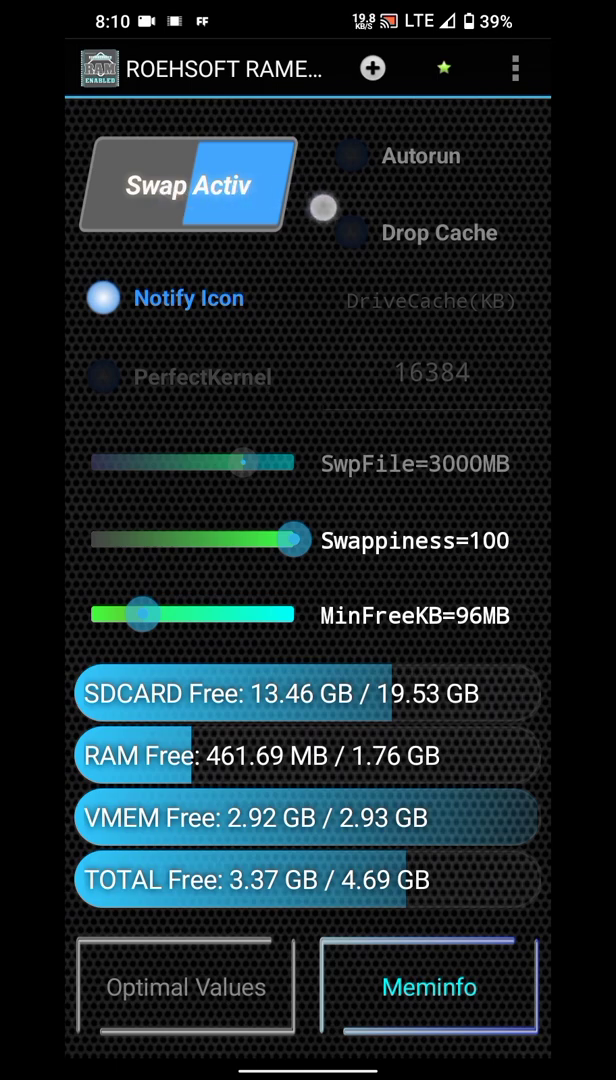
# - View the RAMEXPANDER notice, then enable Autorun and disable the Notify Icon
pyautogui.click(352, 156)
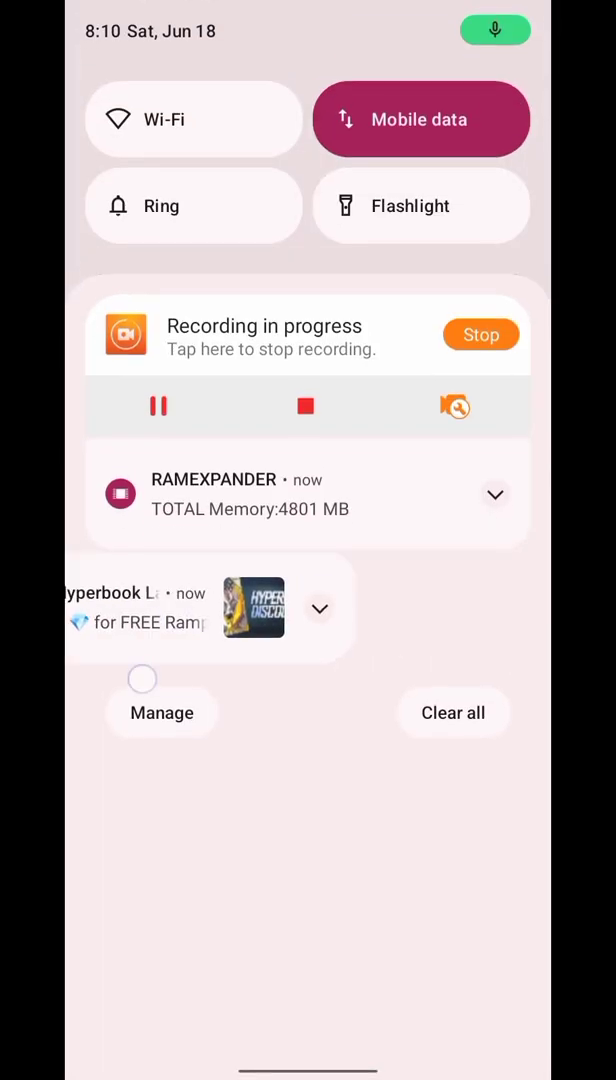
pyautogui.click(496, 494)
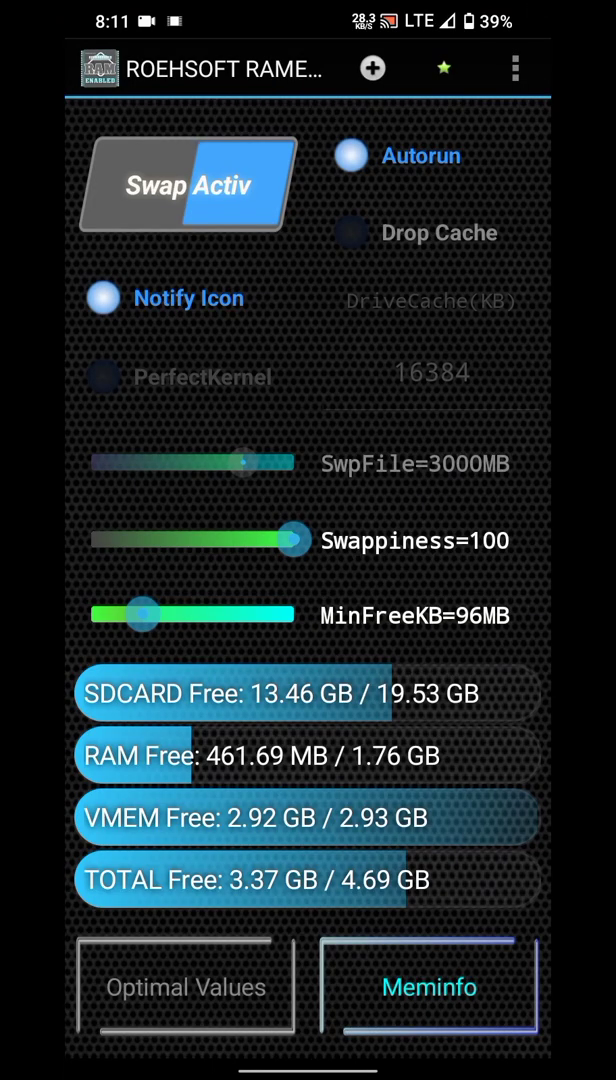
pyautogui.click(100, 298)
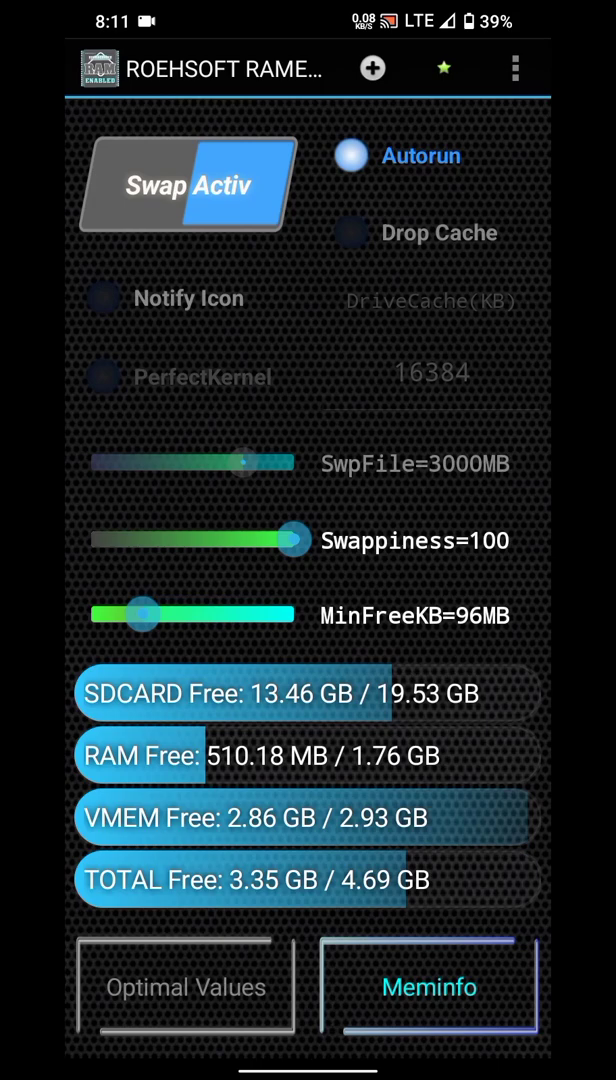
# - Try swappiness values of 94, 100, about 50, 45 and around 50
pyautogui.moveTo(296, 540); pyautogui.dragTo(284, 540)
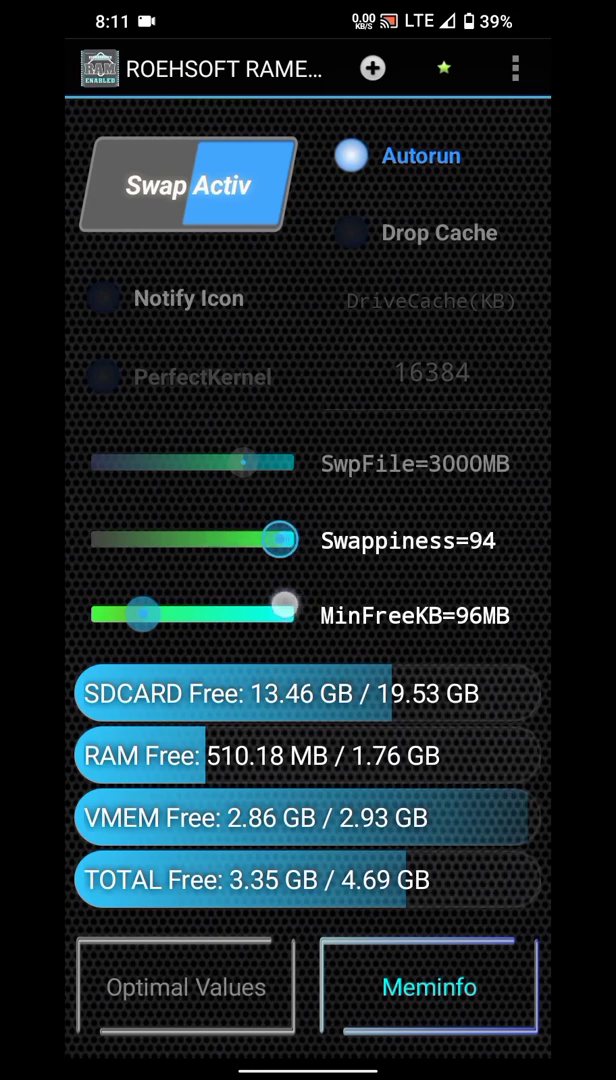
pyautogui.moveTo(278, 540); pyautogui.dragTo(300, 540)
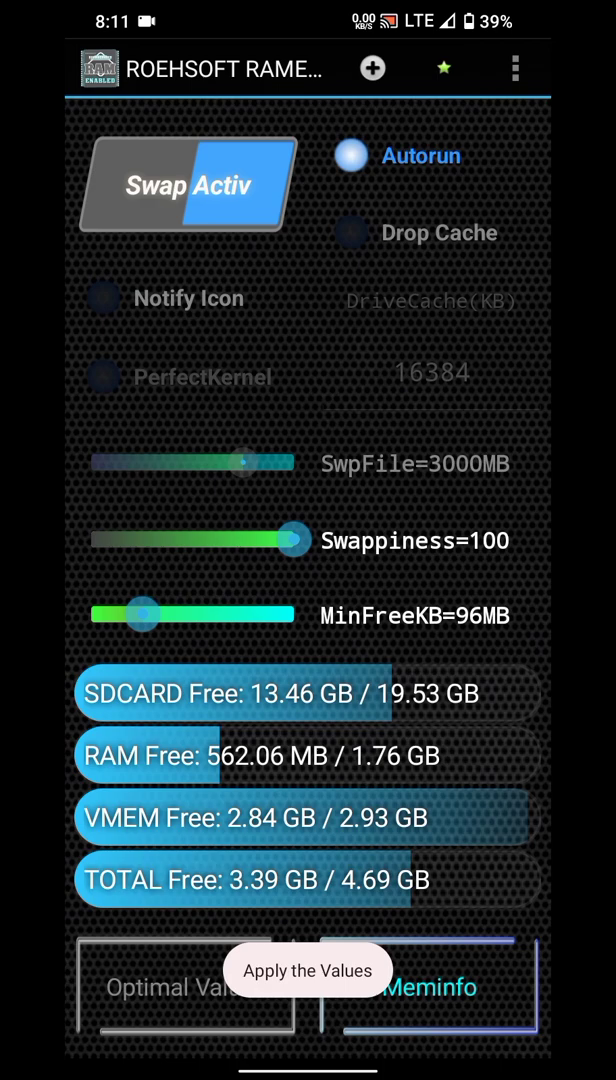
pyautogui.moveTo(296, 540); pyautogui.dragTo(184, 540)
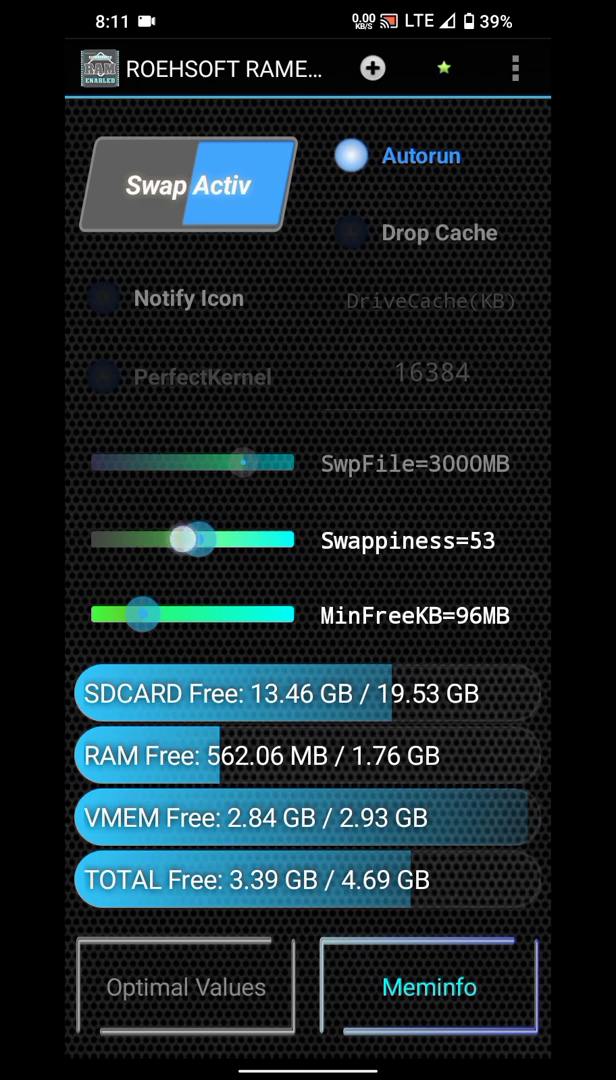
pyautogui.moveTo(188, 540); pyautogui.dragTo(188, 540)
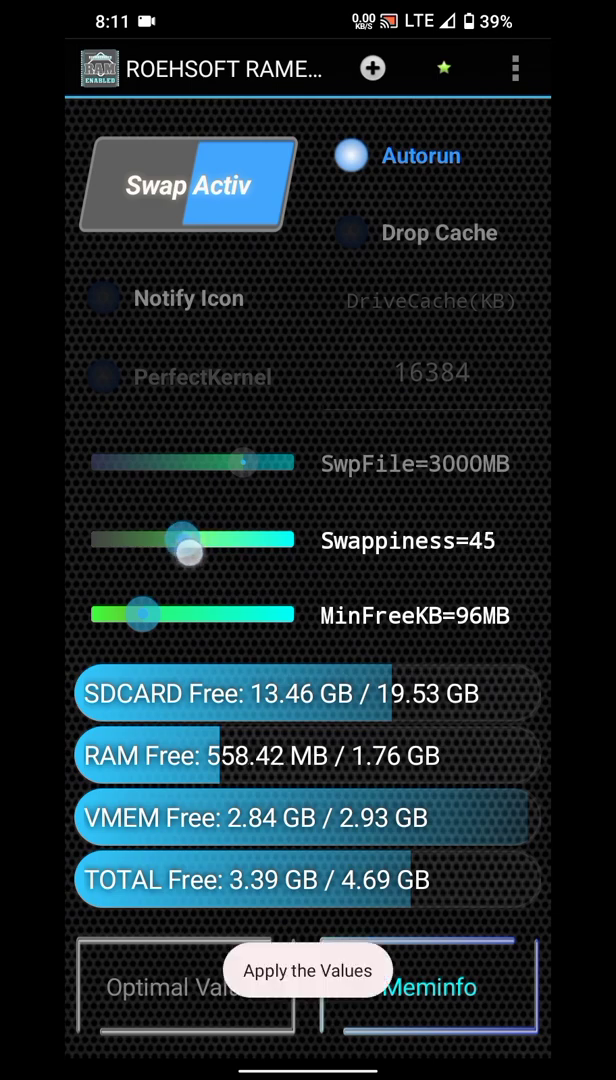
pyautogui.moveTo(184, 552); pyautogui.dragTo(204, 540)
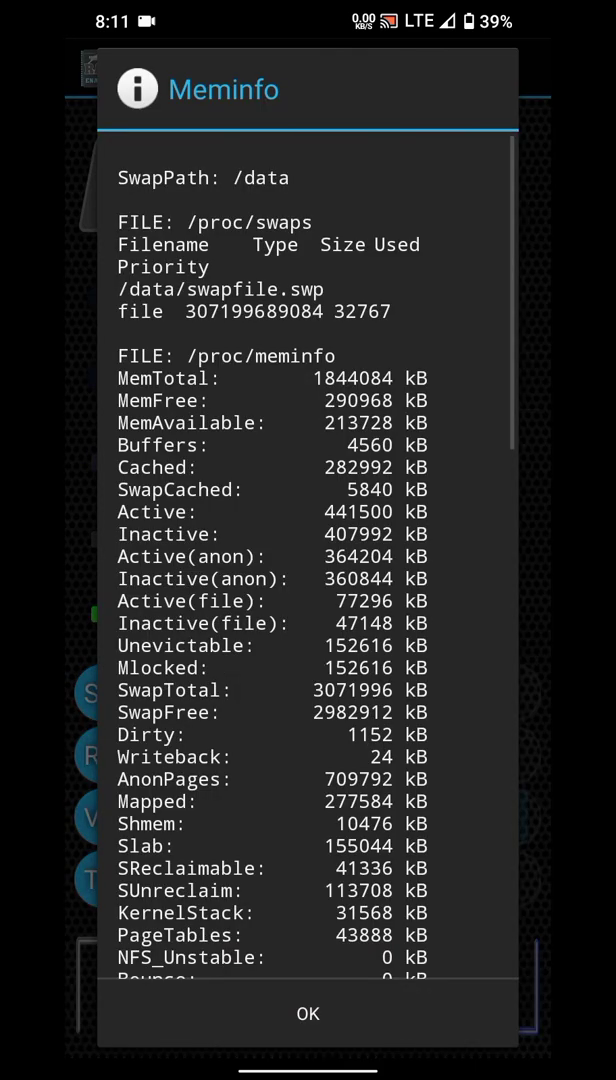
# - Dismiss the Meminfo report, set swappiness back to 100 and return to the home screen
pyautogui.click(308, 1012)
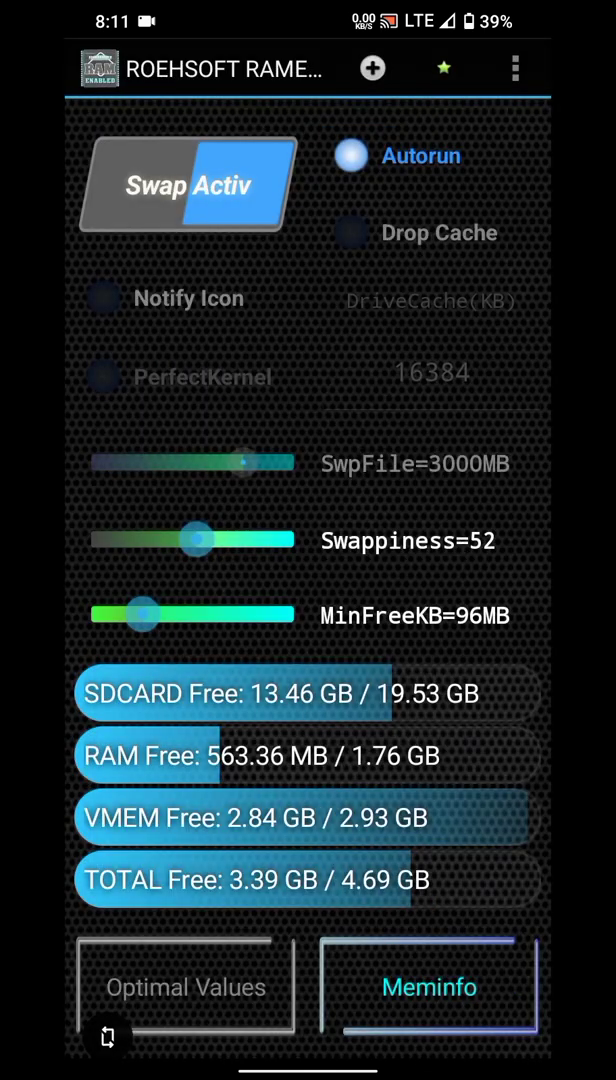
pyautogui.moveTo(198, 540); pyautogui.dragTo(298, 540)
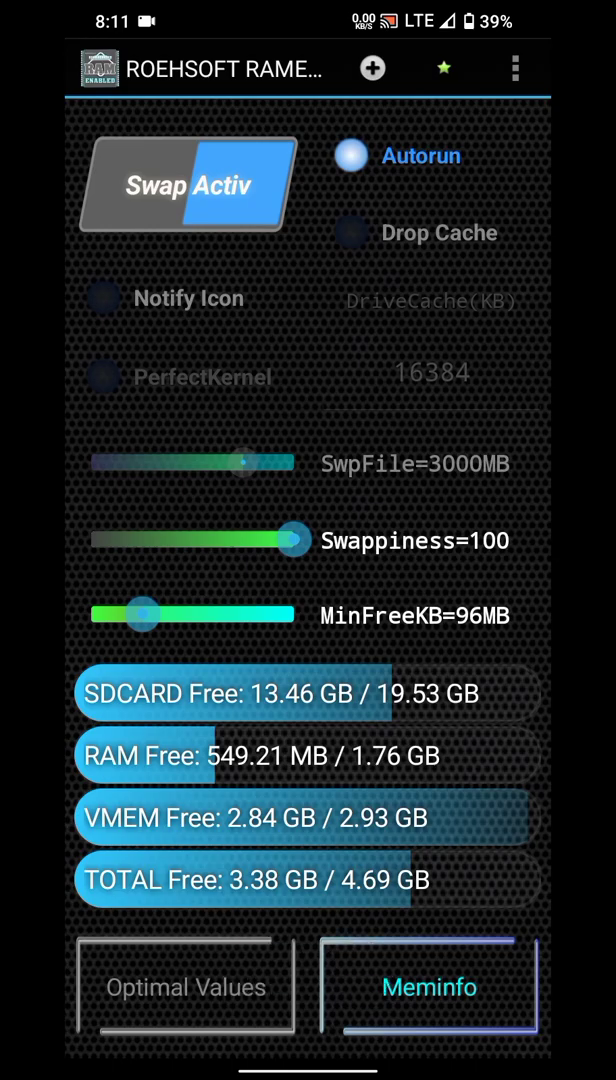
pyautogui.press('home')
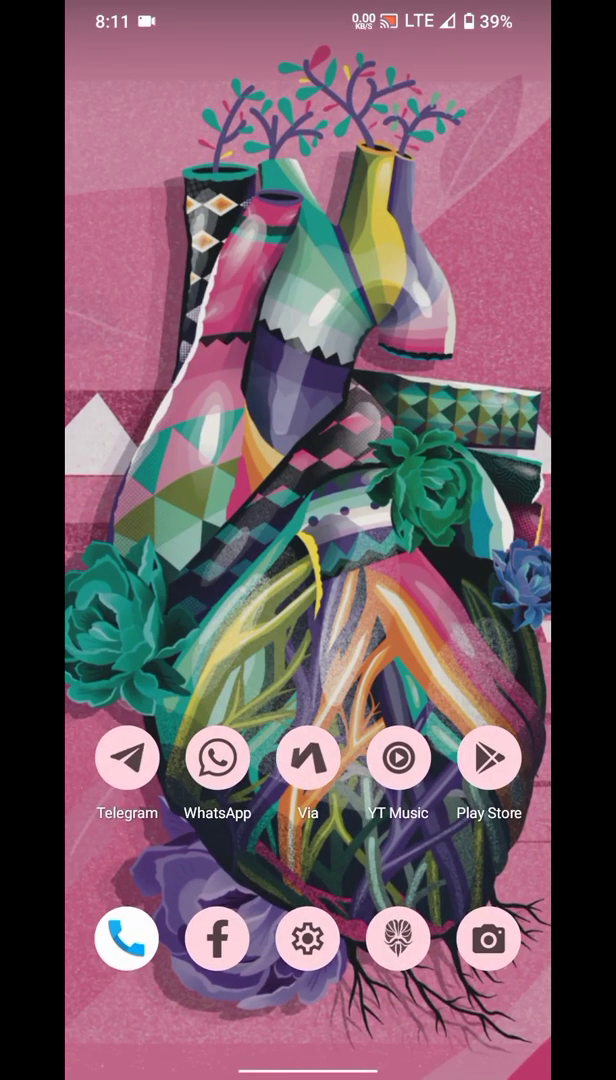
# - Launch Root Explorer and Magisk from the app drawer to verify root, then return home
pyautogui.scroll(3)
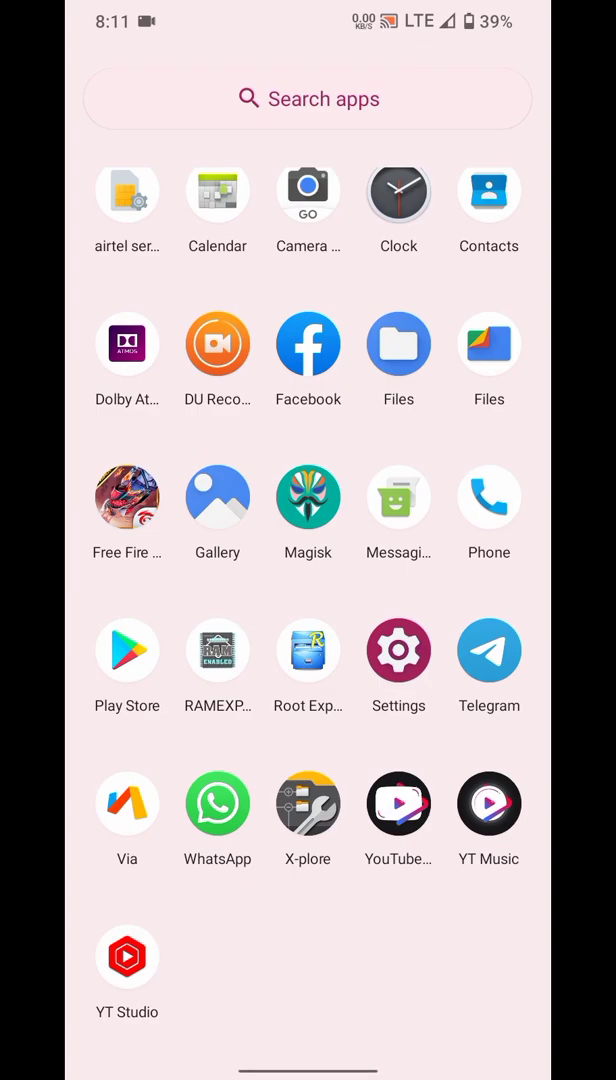
pyautogui.click(398, 650)
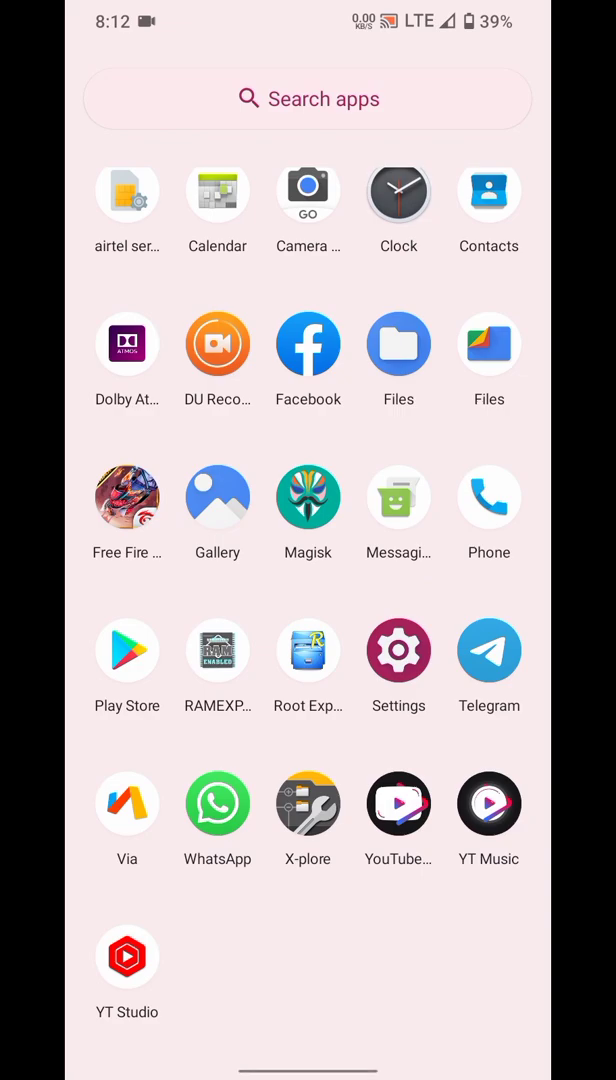
pyautogui.click(308, 650)
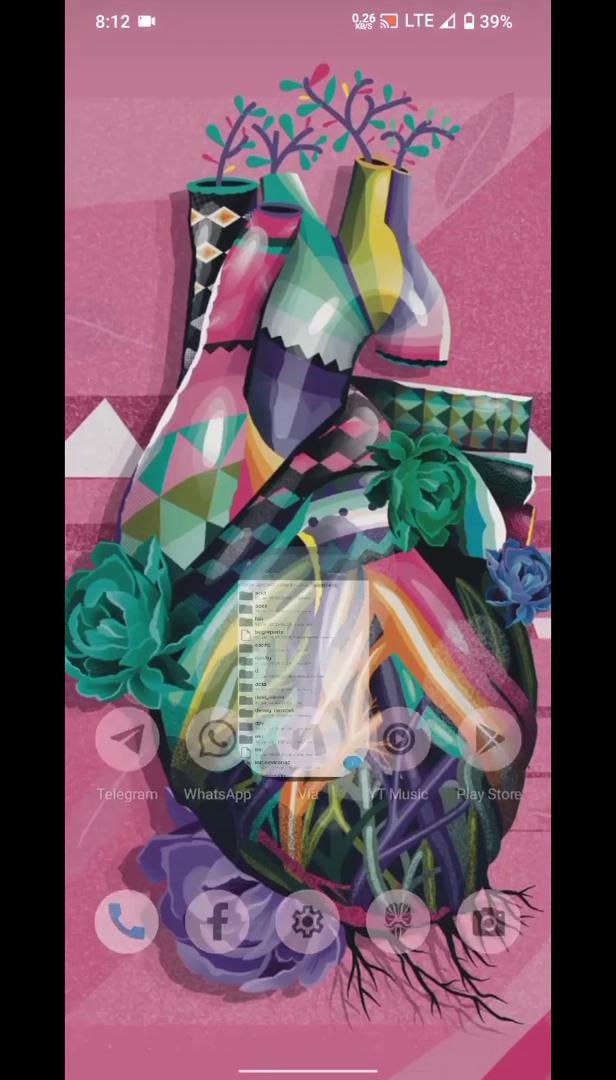
pyautogui.scroll(3)
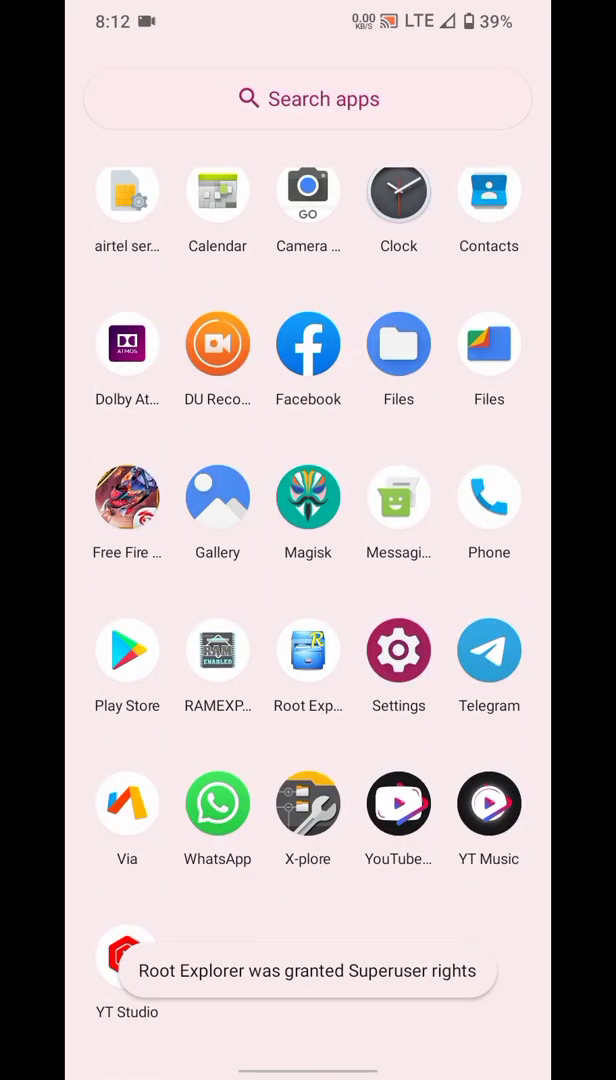
pyautogui.click(308, 496)
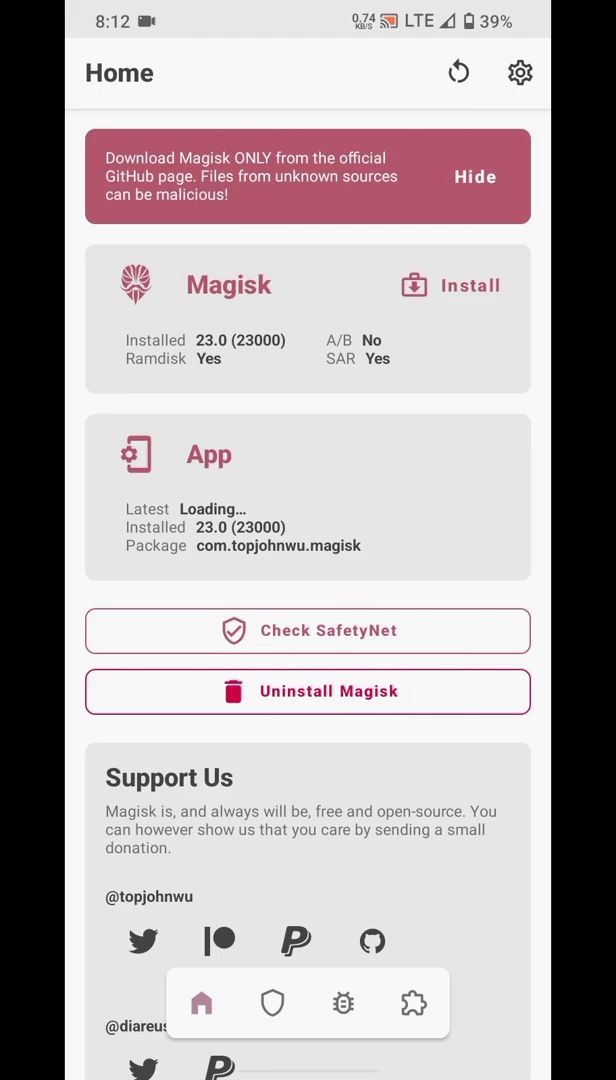
pyautogui.press('home')
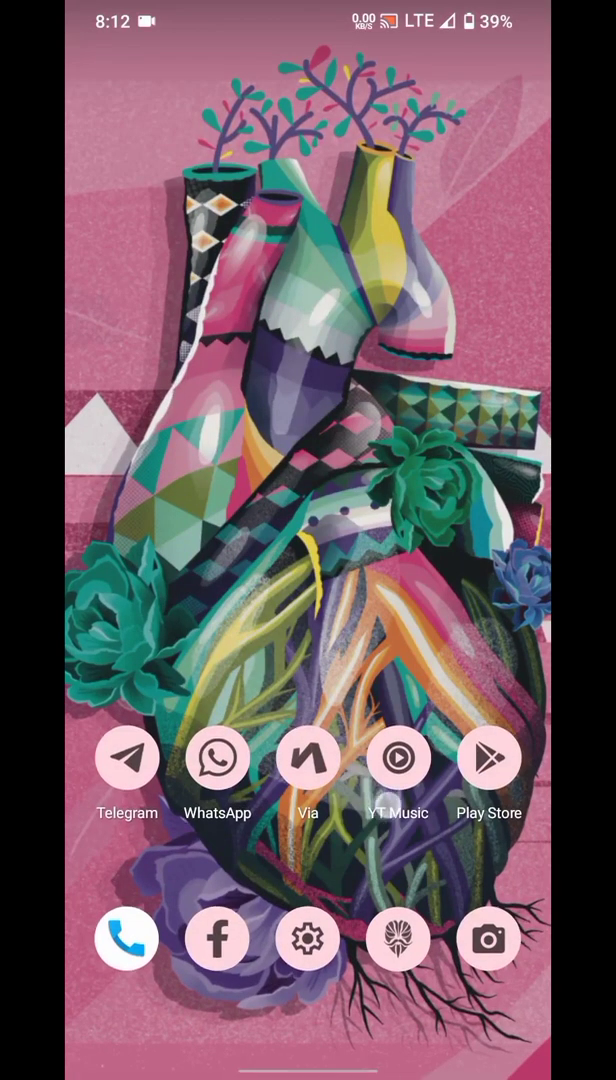
# - Reopen RAMEXPANDER from the app drawer to see its meminfo with about 3 GB swap
pyautogui.scroll(3)
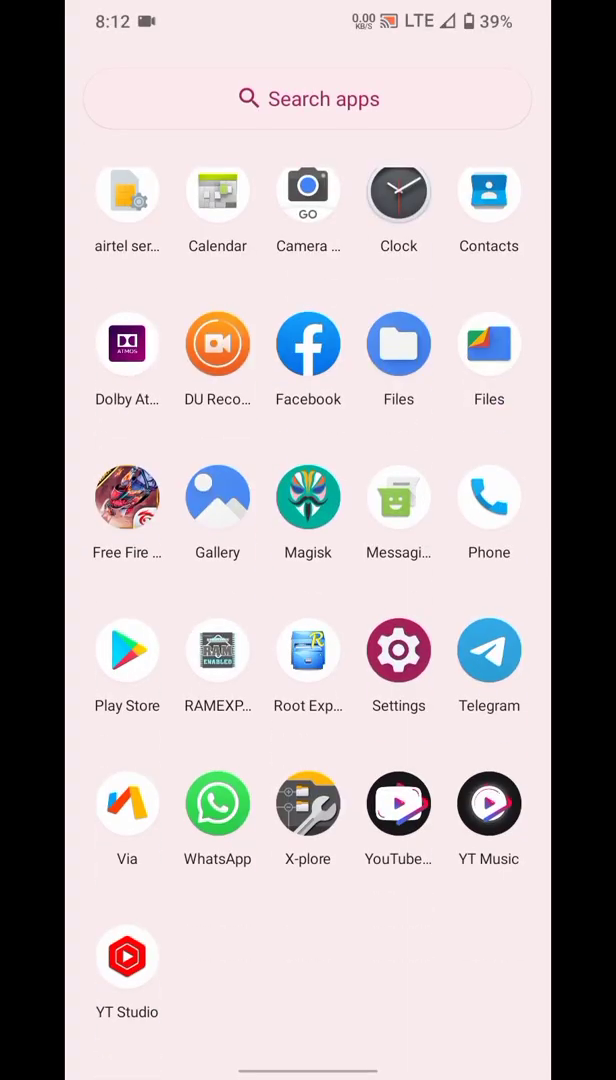
pyautogui.click(126, 648)
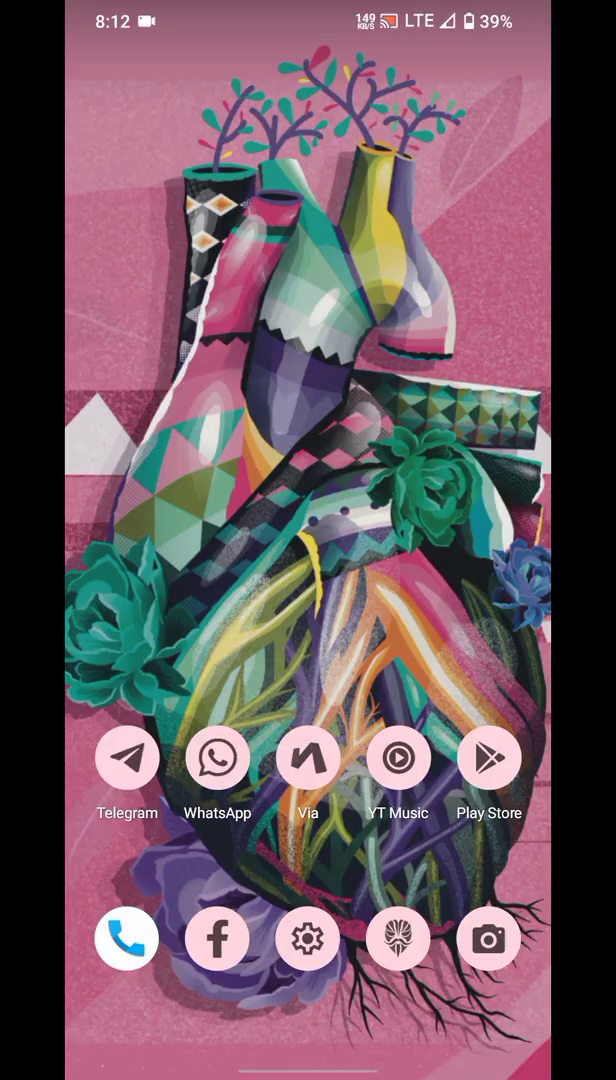
pyautogui.scroll(3)
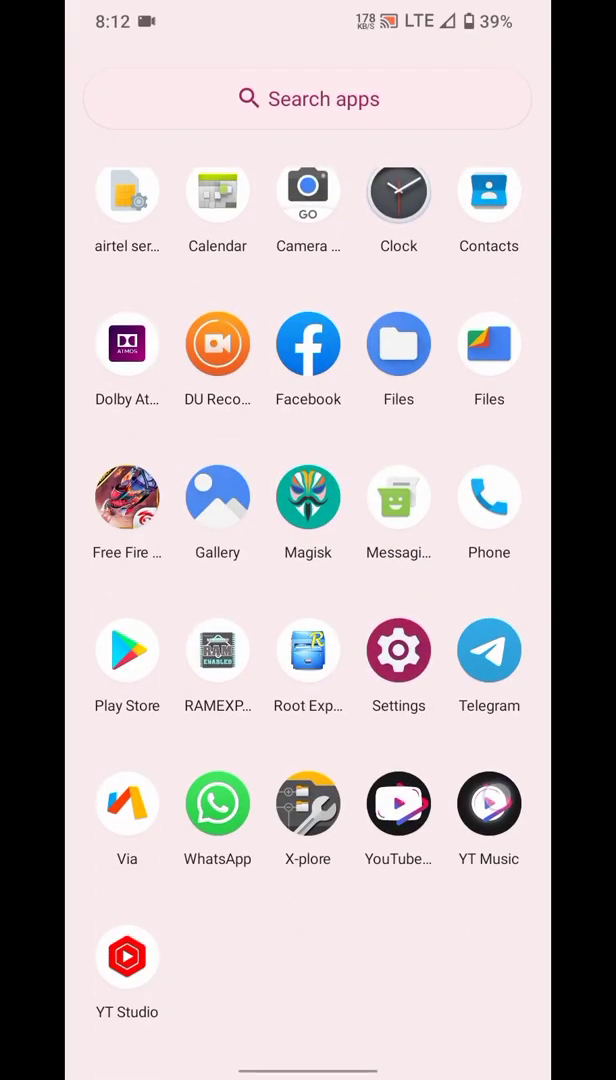
pyautogui.click(488, 804)
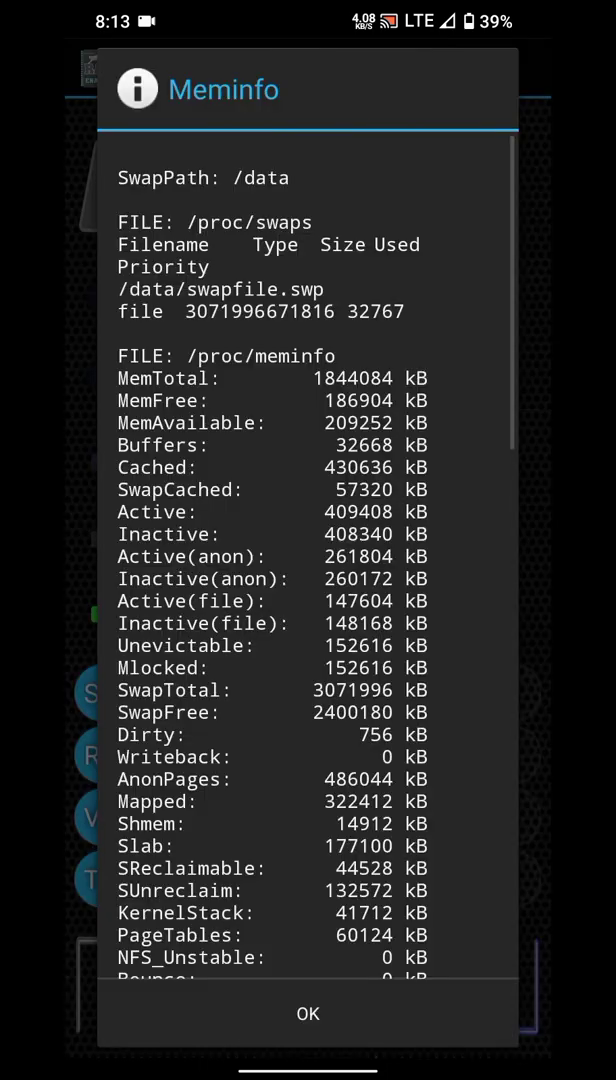
# - Check Meminfo for SwapTotal and SwapFree, then dismiss the report with OK
pyautogui.click(308, 1012)
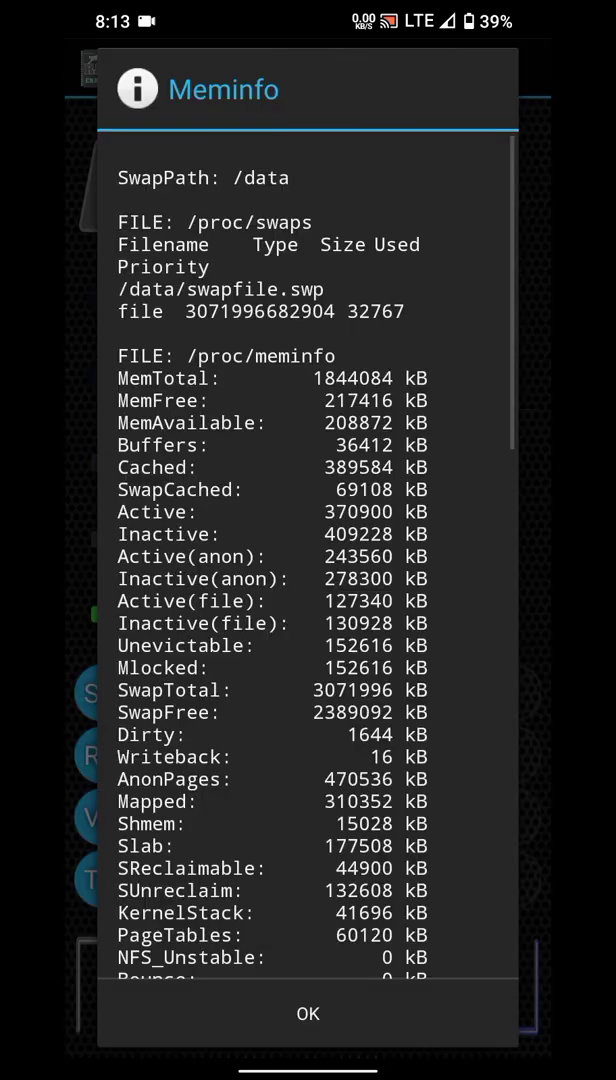
pyautogui.click(308, 1012)
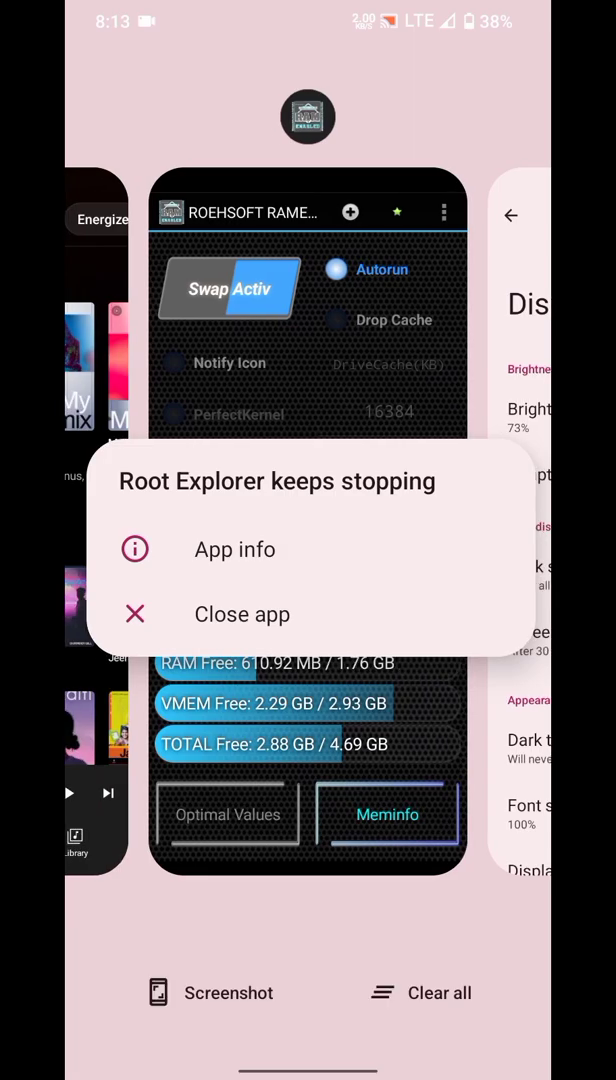
# - Close the crashed Root Explorer, return to RAM Expander, dismiss Meminfo and show the app drawer
pyautogui.click(242, 614)
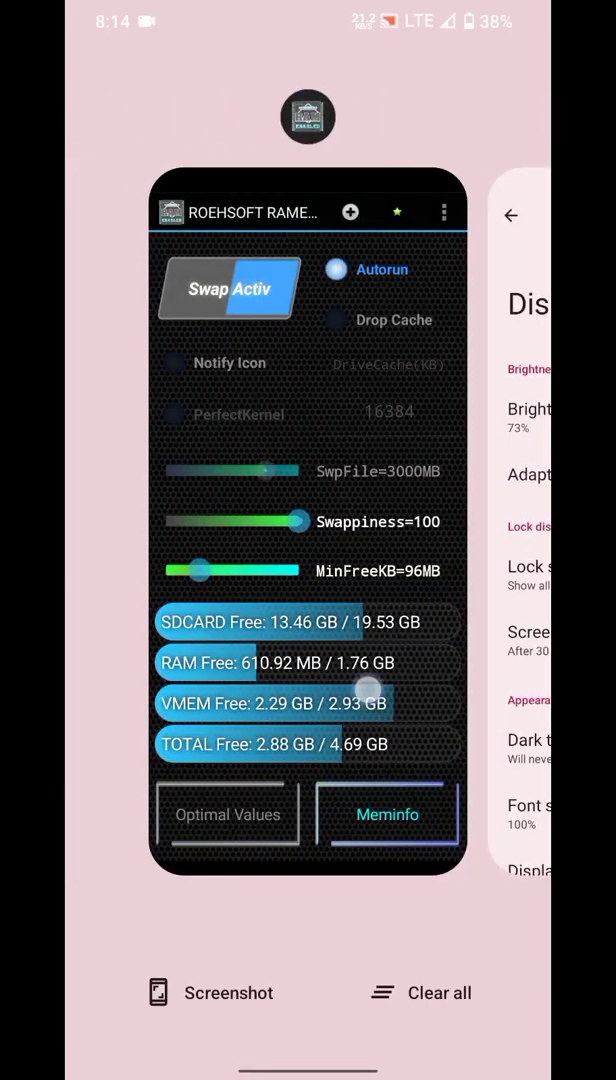
pyautogui.click(308, 540)
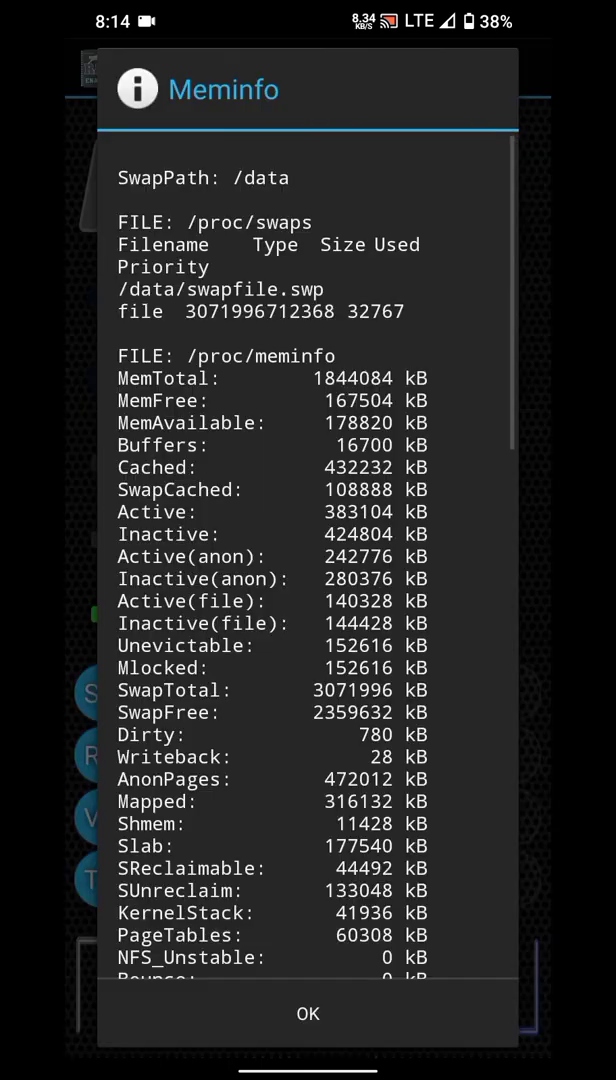
pyautogui.click(308, 1012)
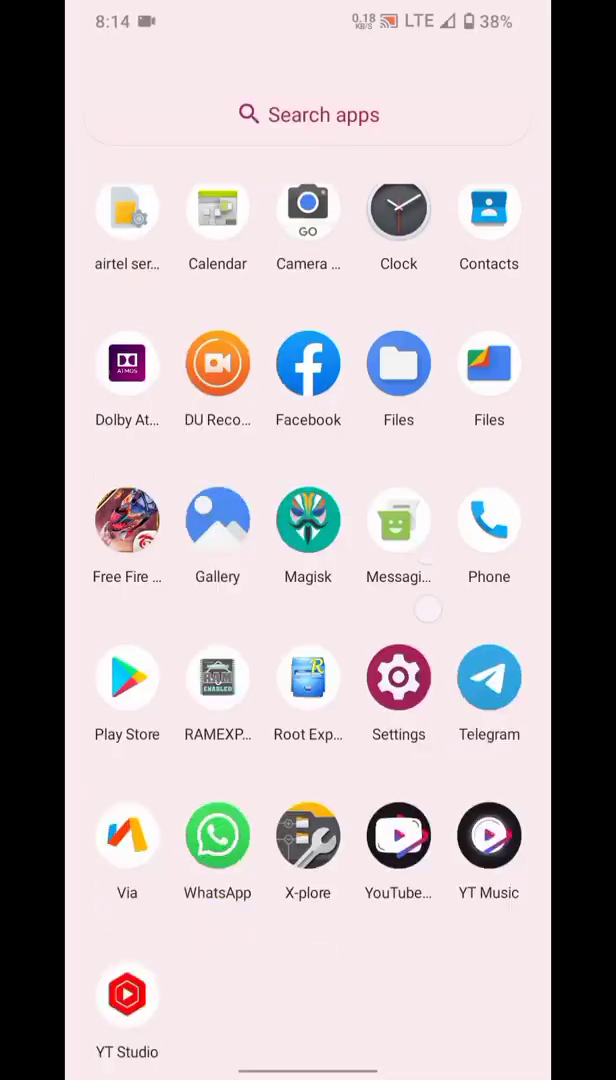
pyautogui.scroll(3)
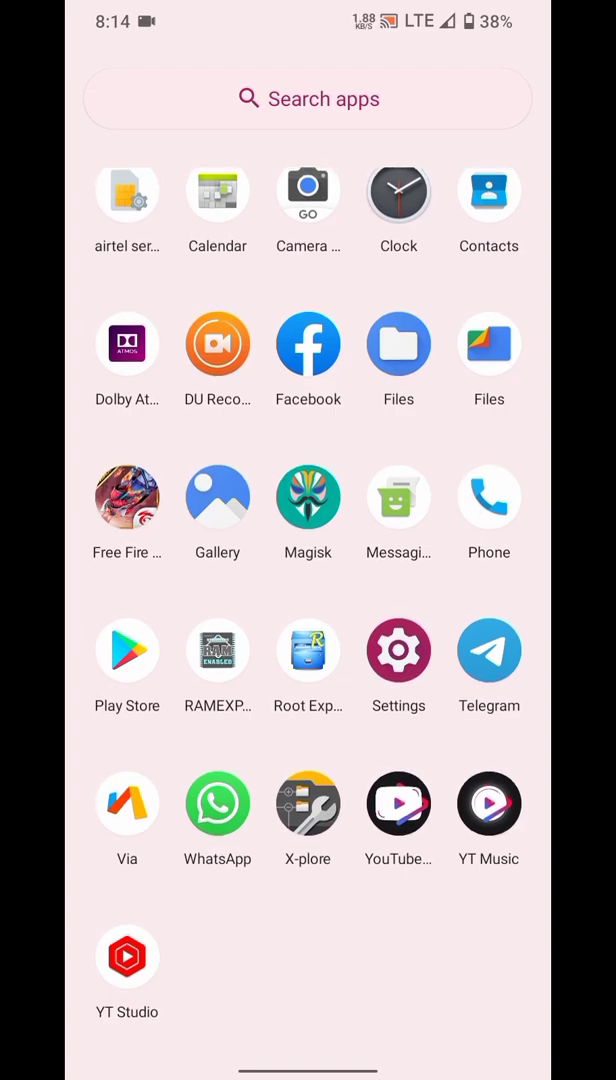